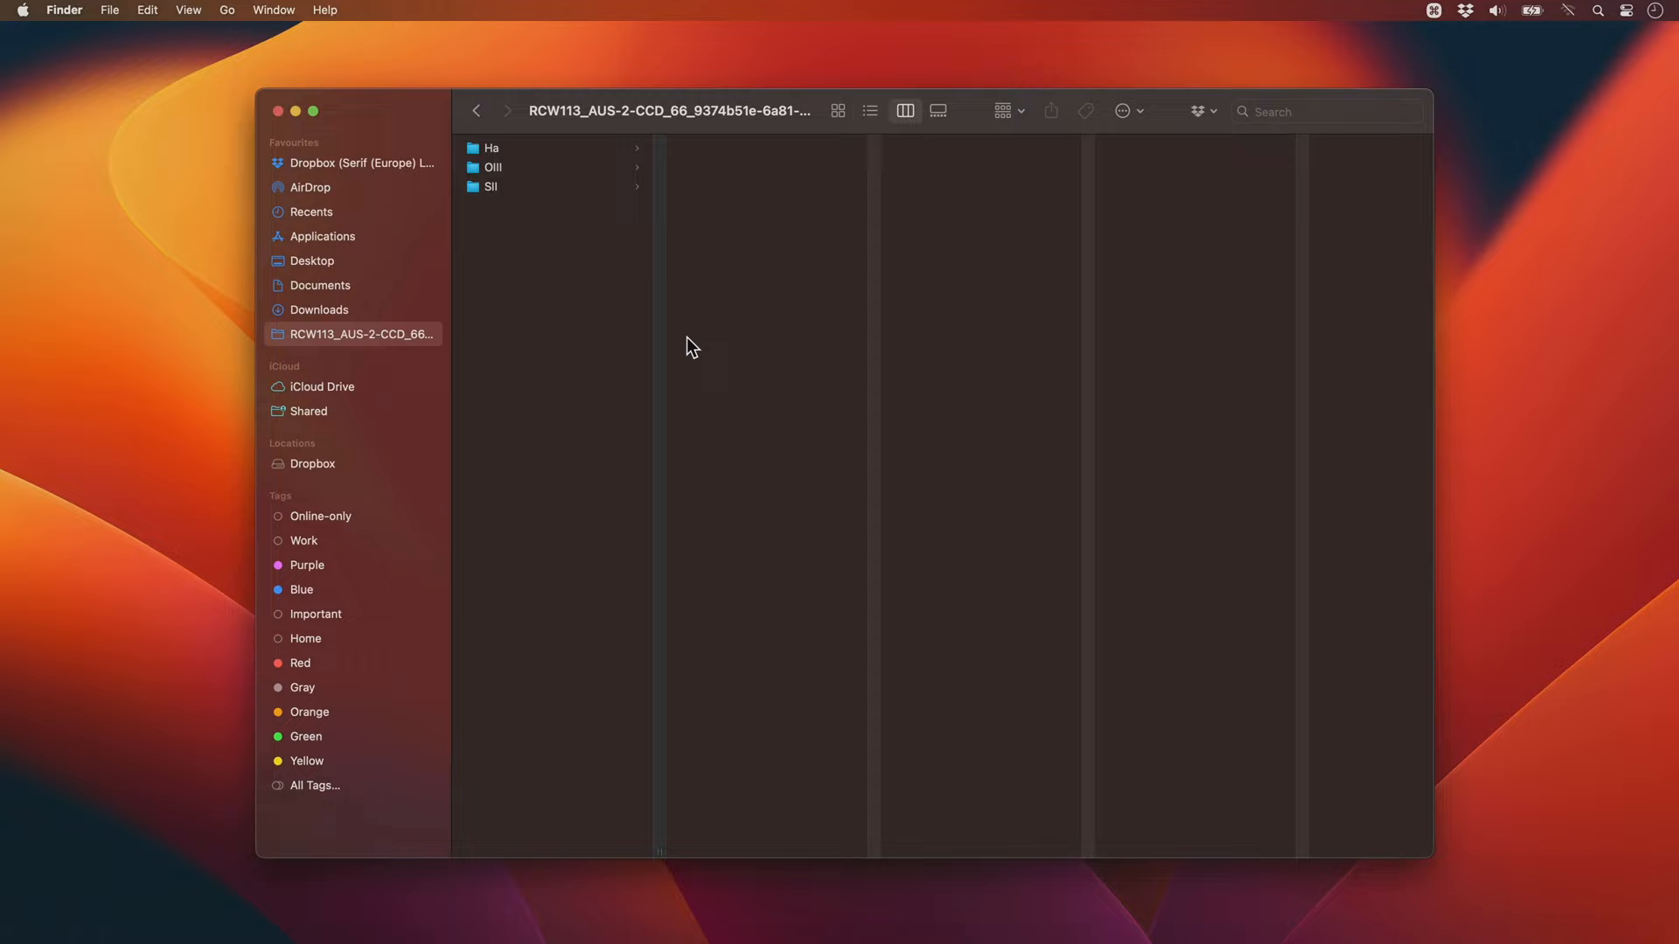
Select the RCW113 folder to view its Ha, OIII and SII subfolders.
{"action": "left_click", "coordinate": [492, 167]}
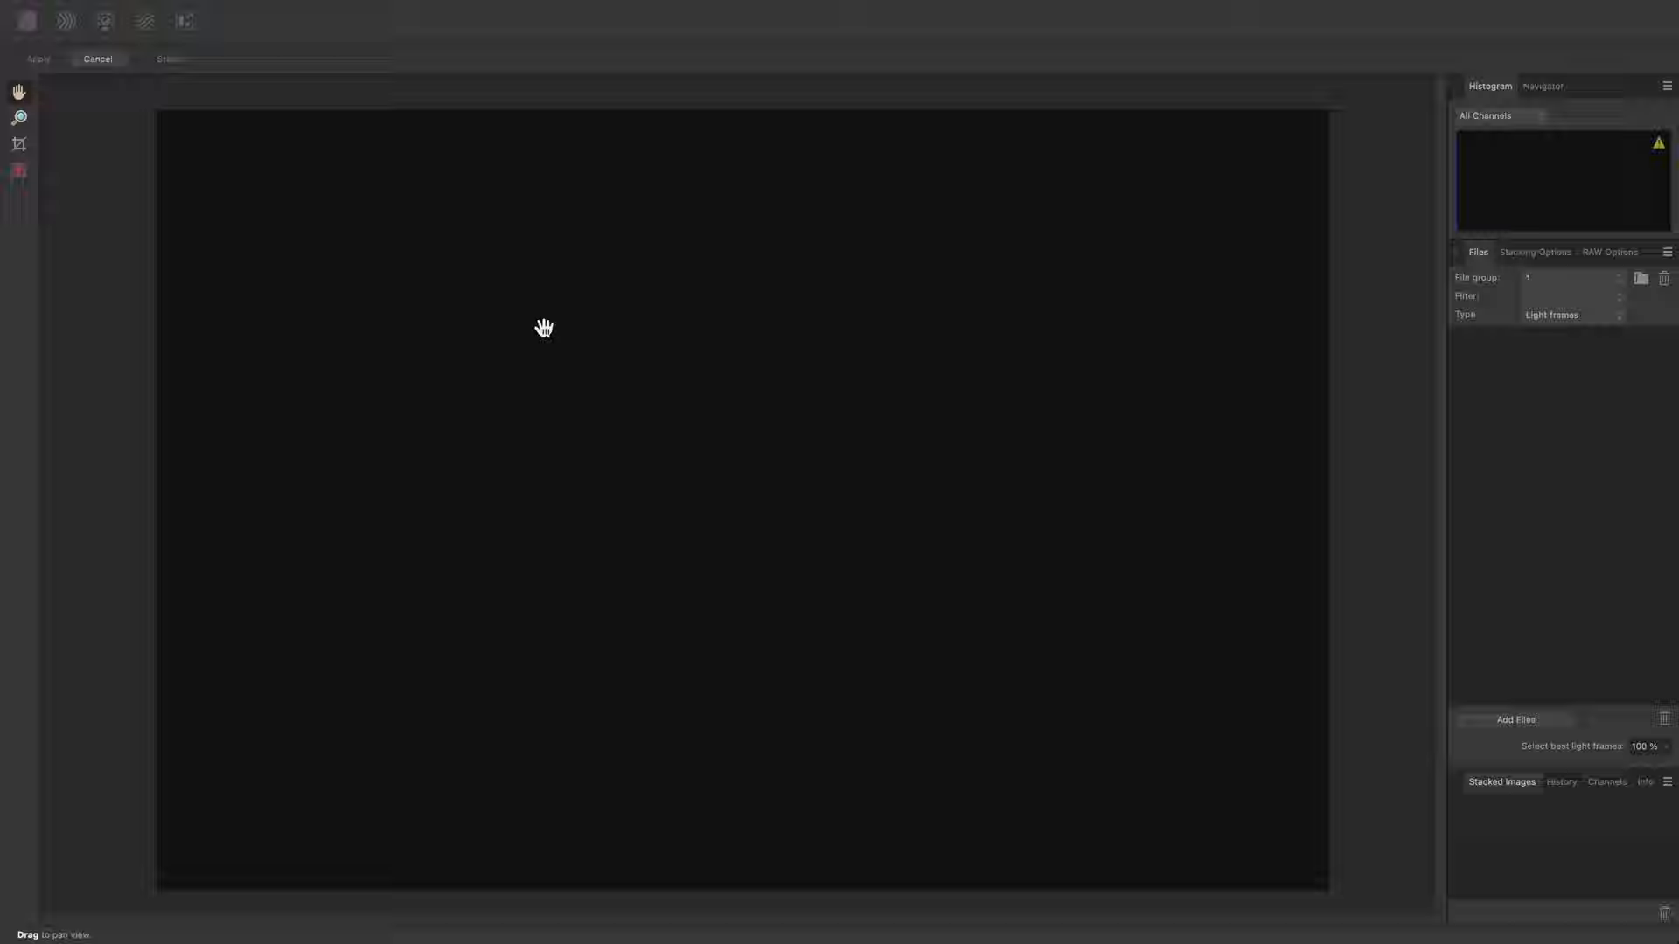
{"action": "mouse_move", "coordinate": [1542, 295]}
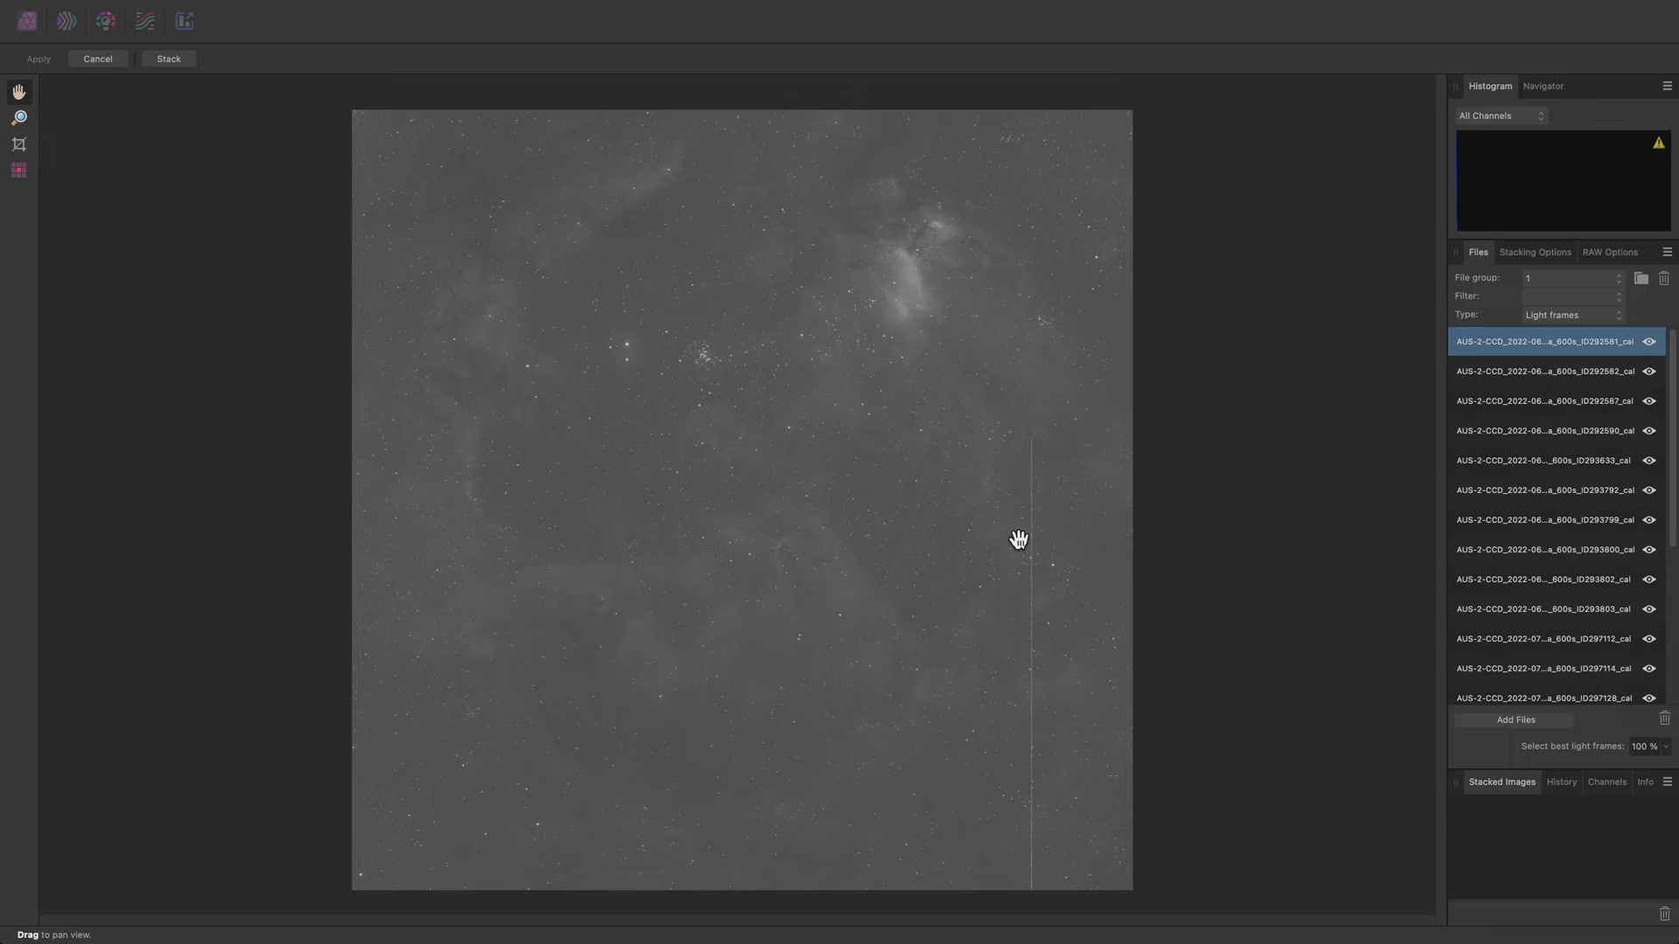
Set the first file group's filter to H-alpha.
{"action": "left_click", "coordinate": [1568, 297]}
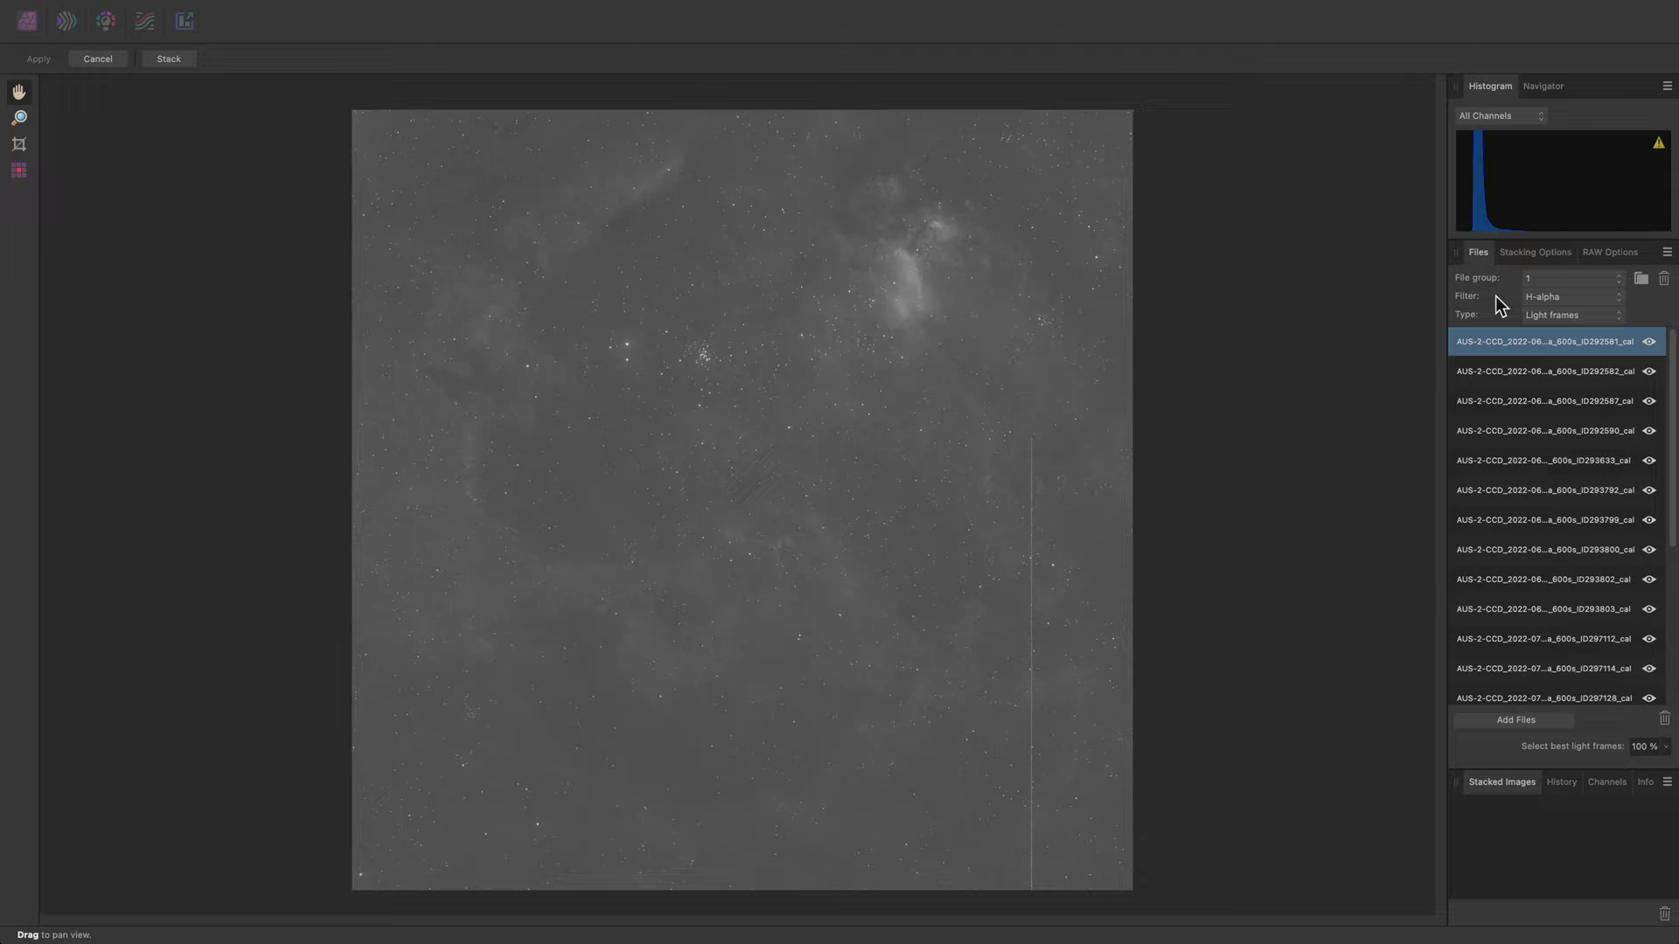
Start a second file group and load frames from the OIII folder.
{"action": "left_click", "coordinate": [1569, 296]}
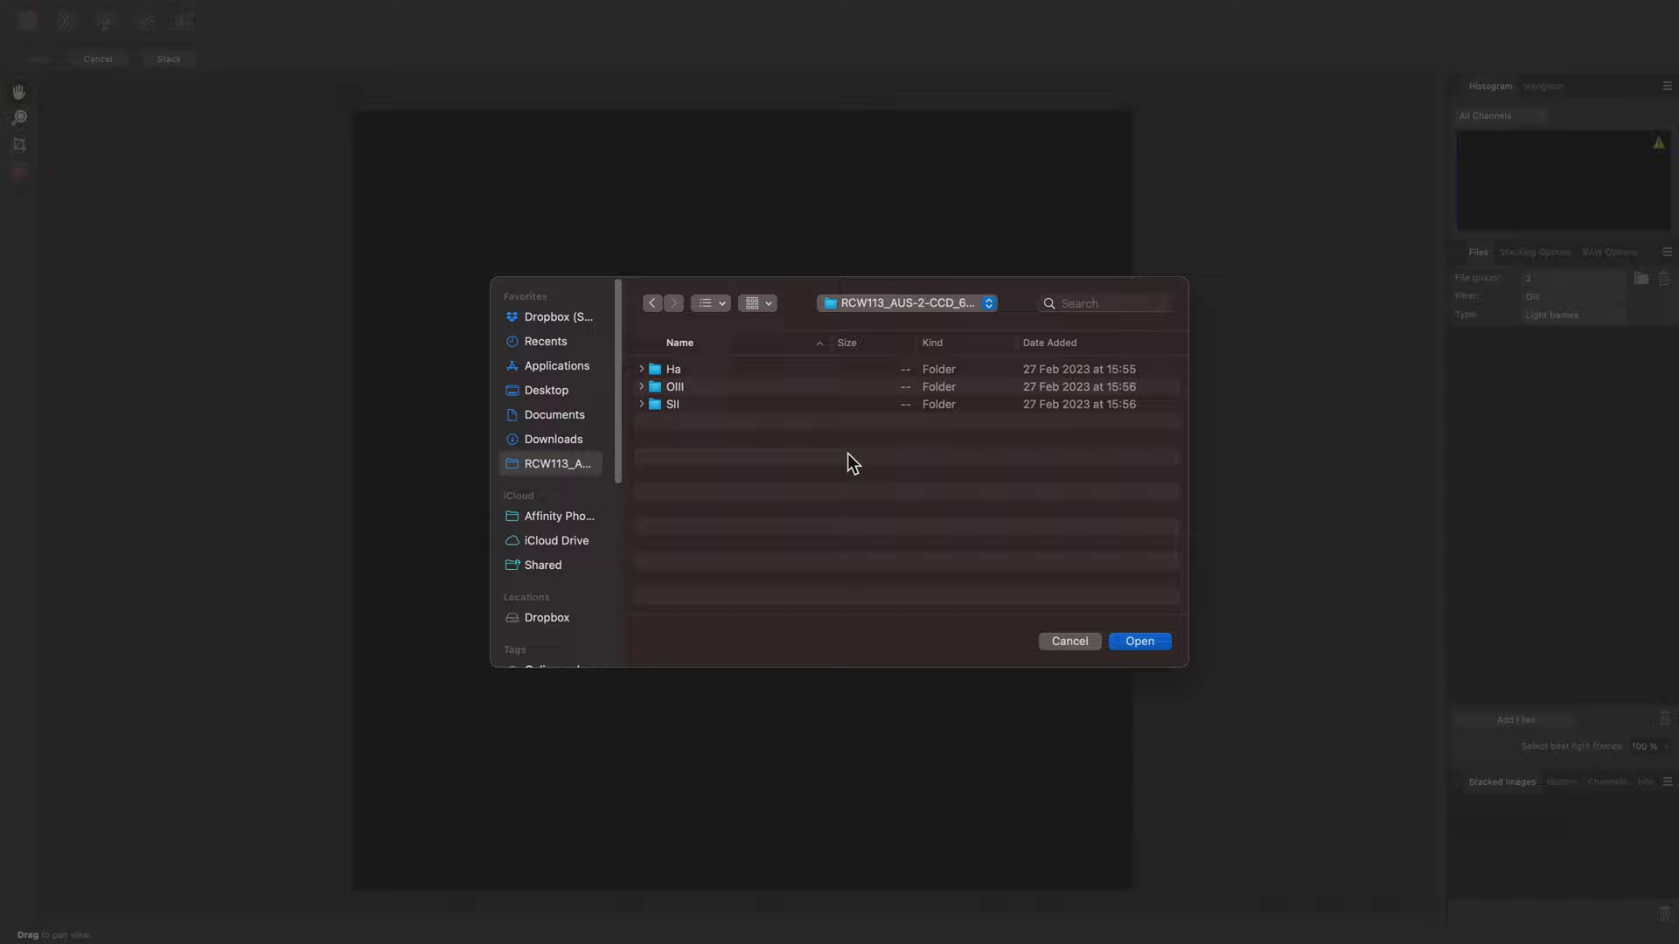
{"action": "left_click", "coordinate": [674, 386]}
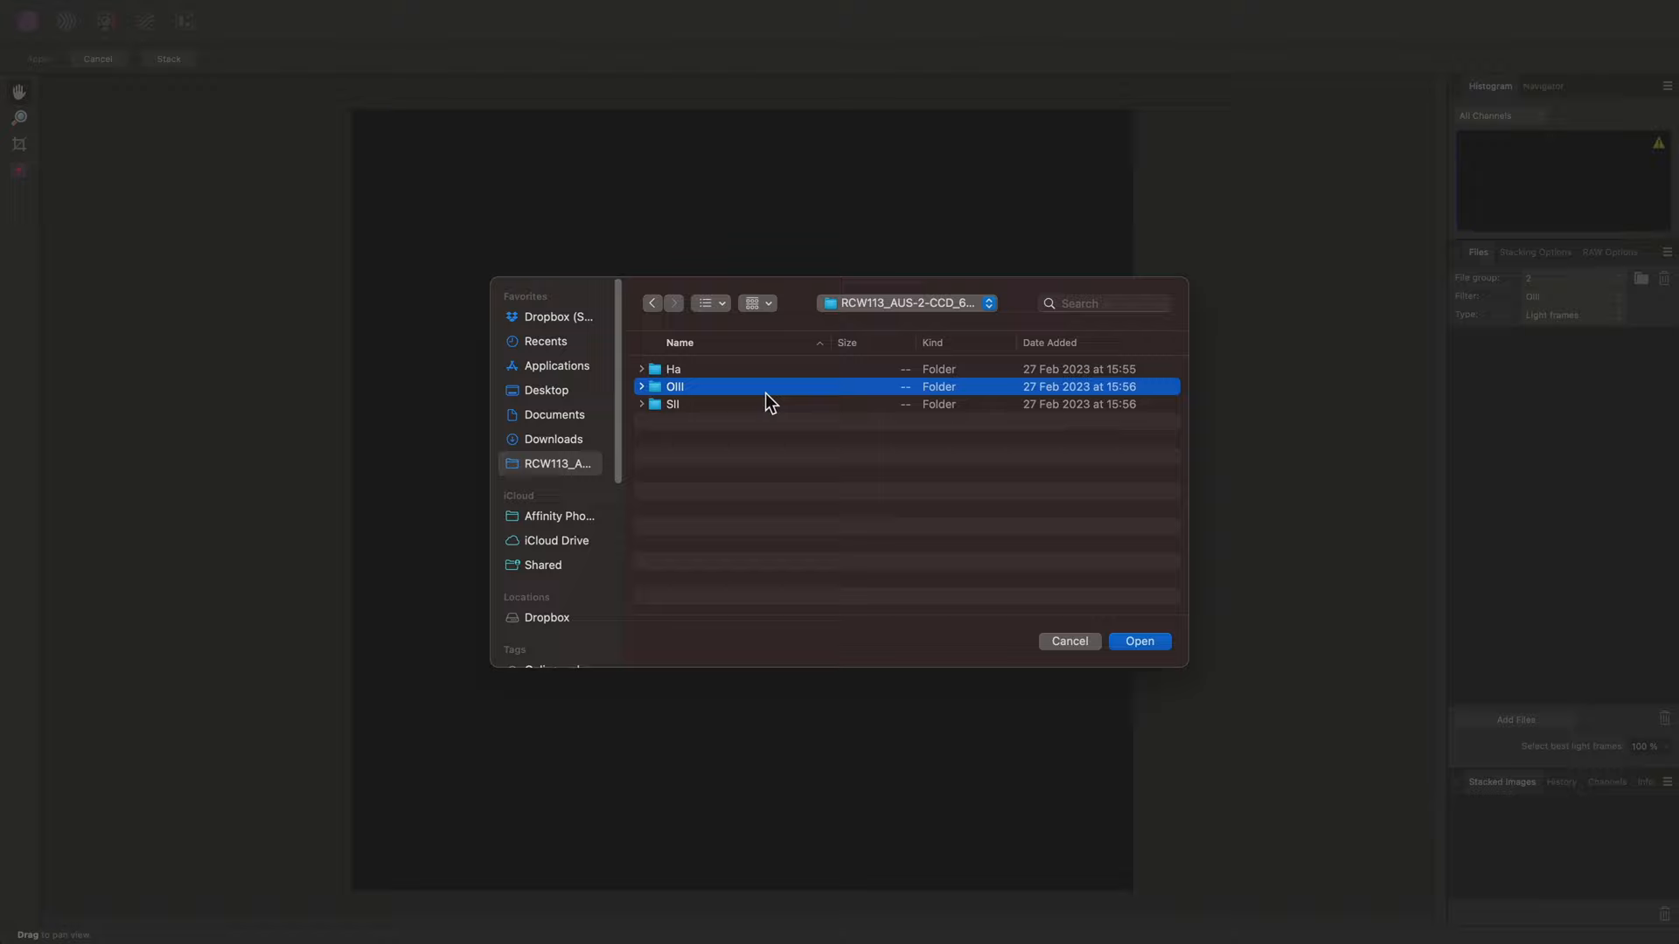
{"action": "left_click", "coordinate": [1139, 640]}
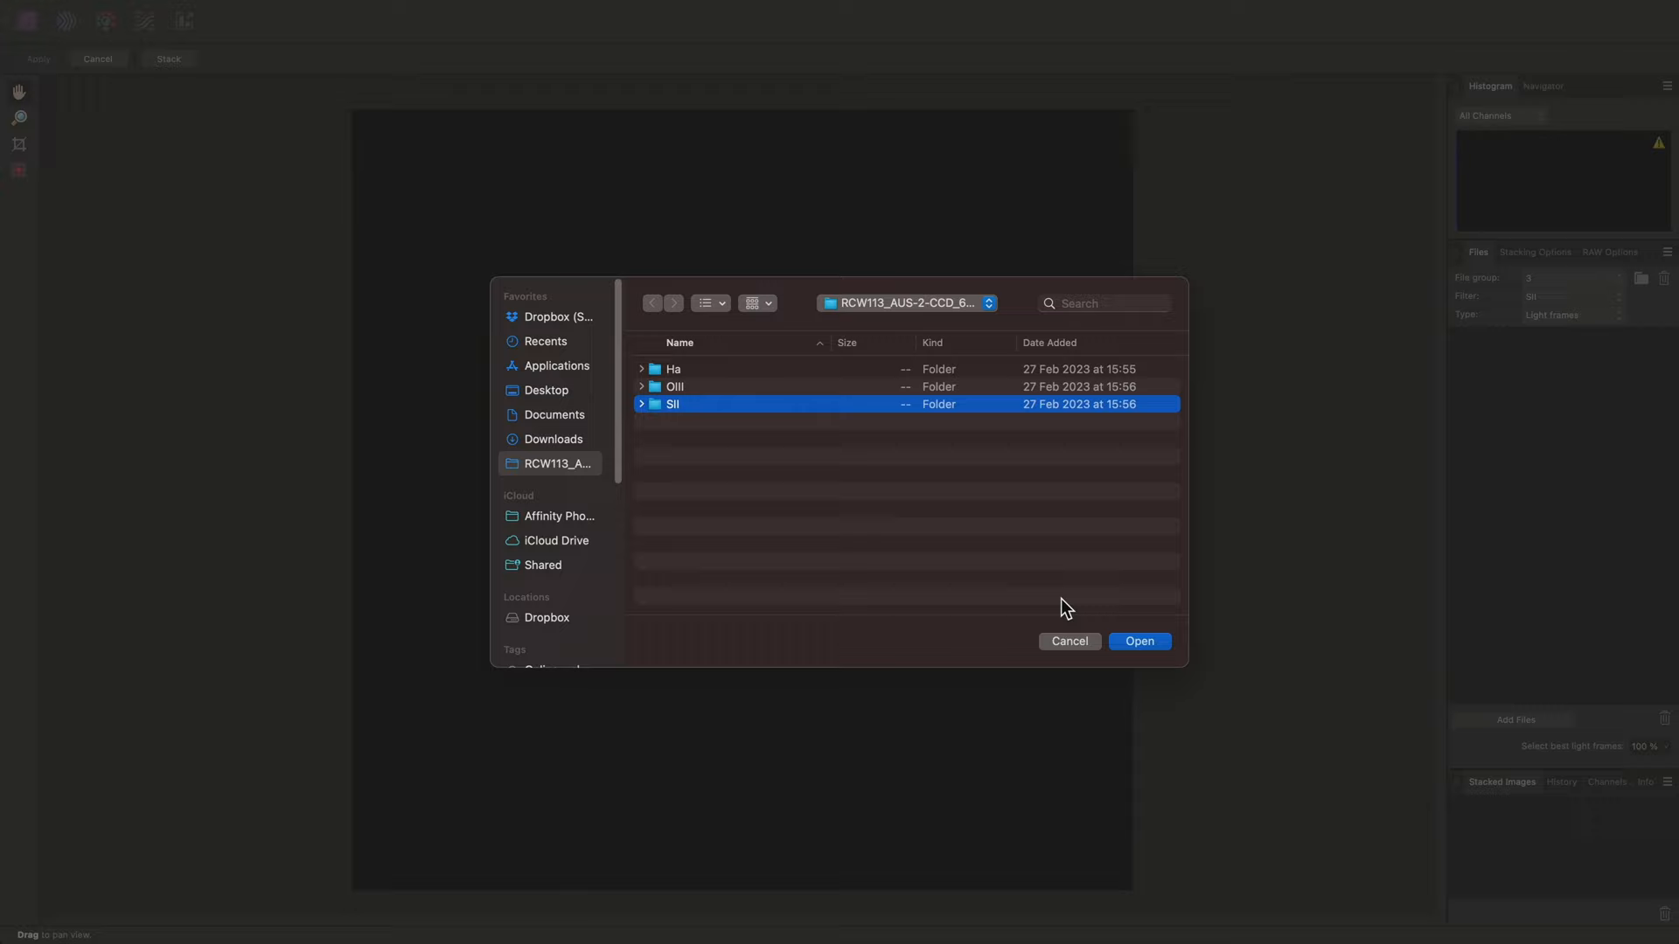
Add the SII frames, stack all three groups and preview the stacked SII image.
{"action": "left_click", "coordinate": [1139, 640]}
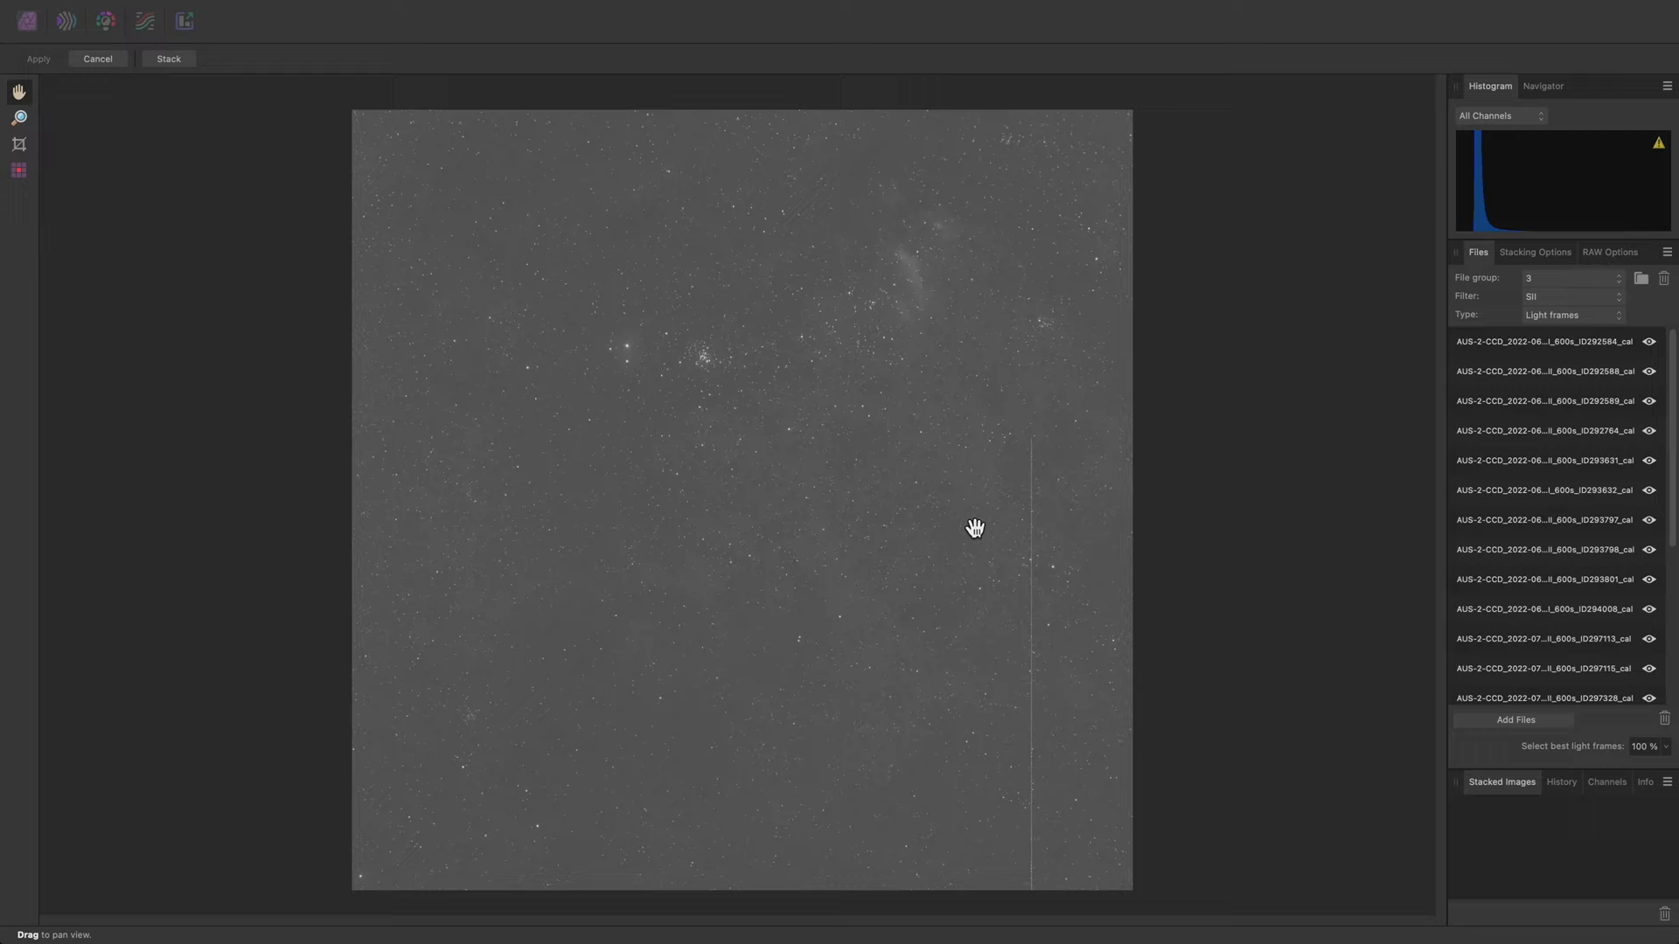
{"action": "left_click", "coordinate": [168, 58]}
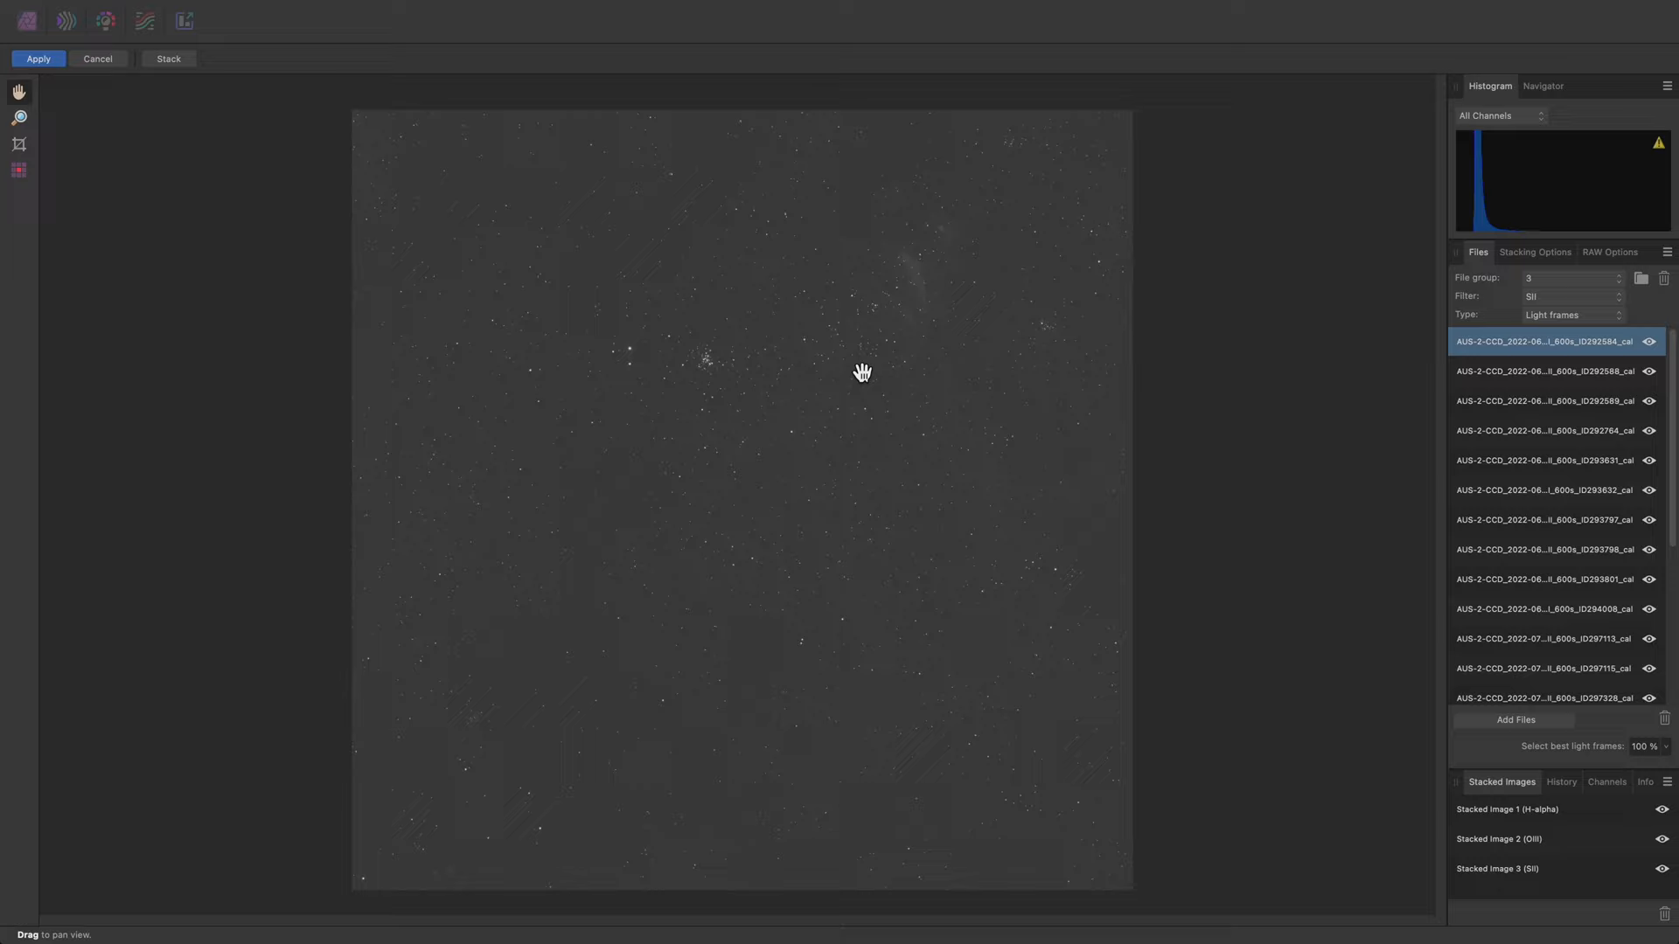
{"action": "left_click", "coordinate": [1520, 868]}
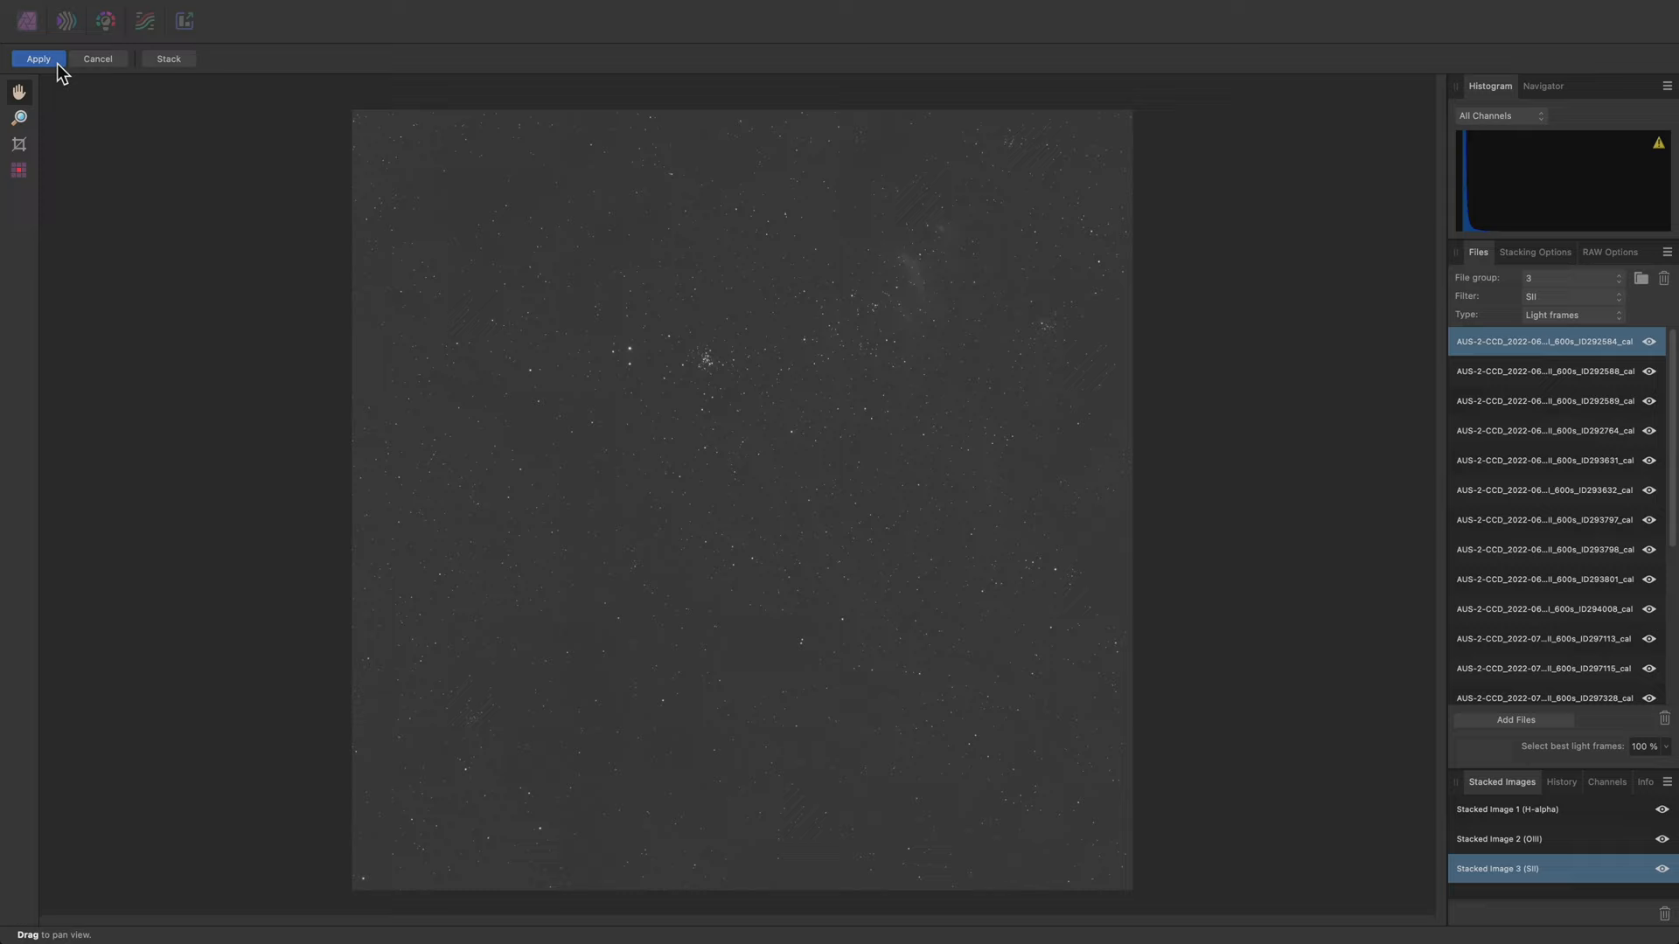
{"action": "left_click", "coordinate": [38, 58]}
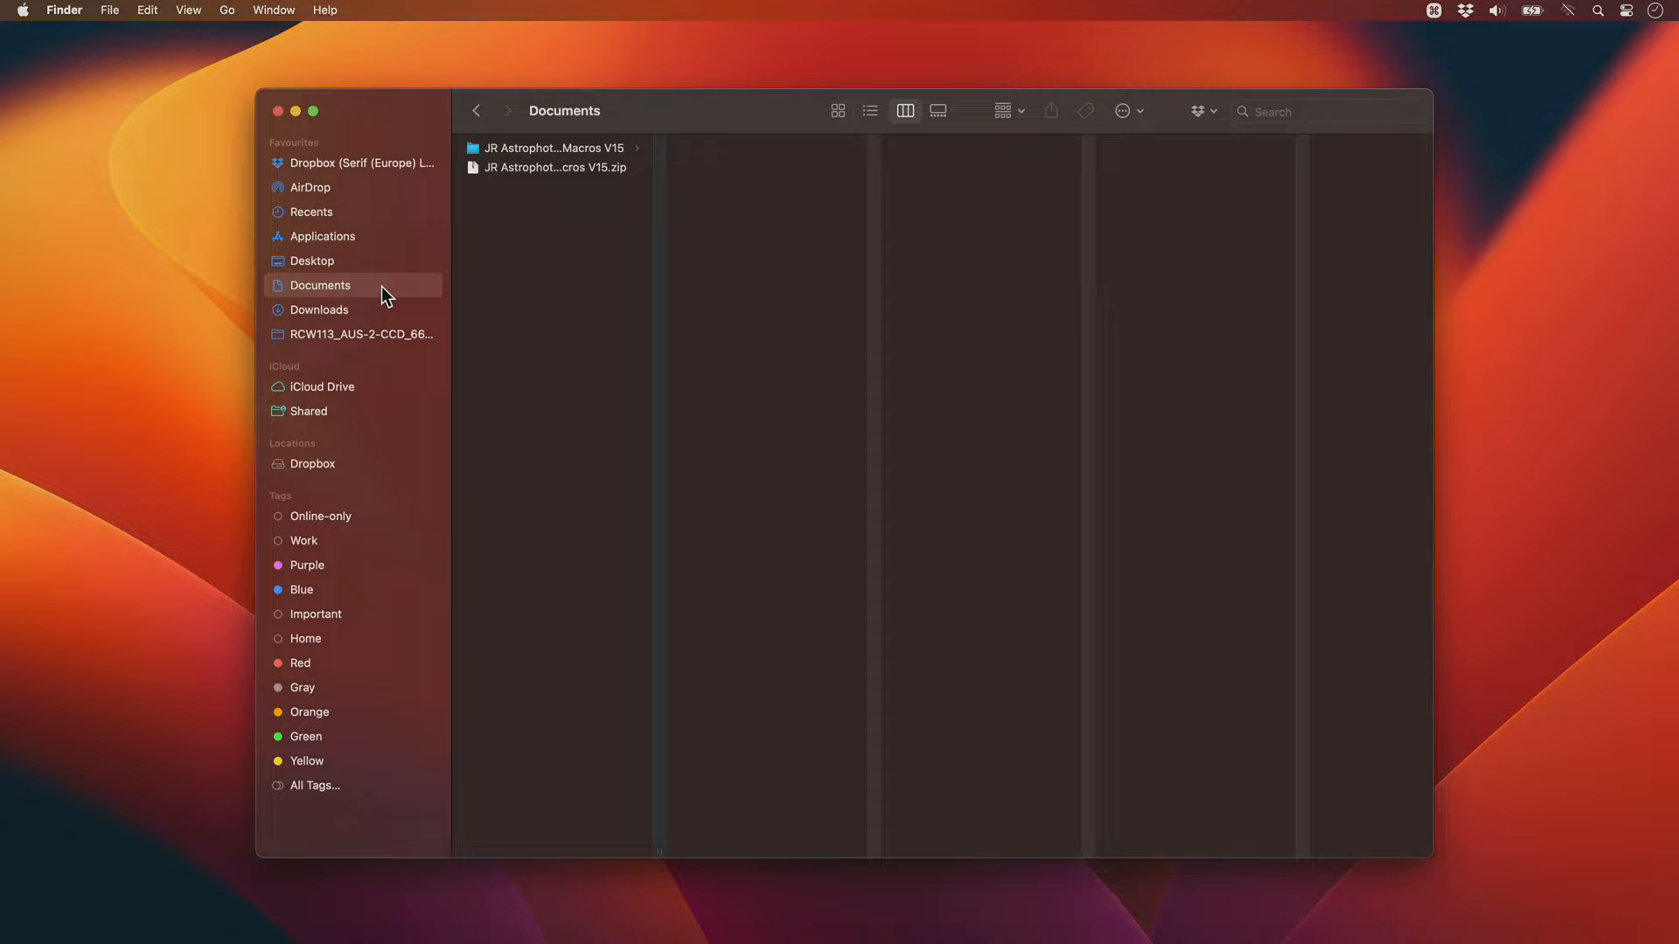
Show Documents with the JR Astrophotography Macros V15 folder and zip.
{"action": "left_click", "coordinate": [555, 148]}
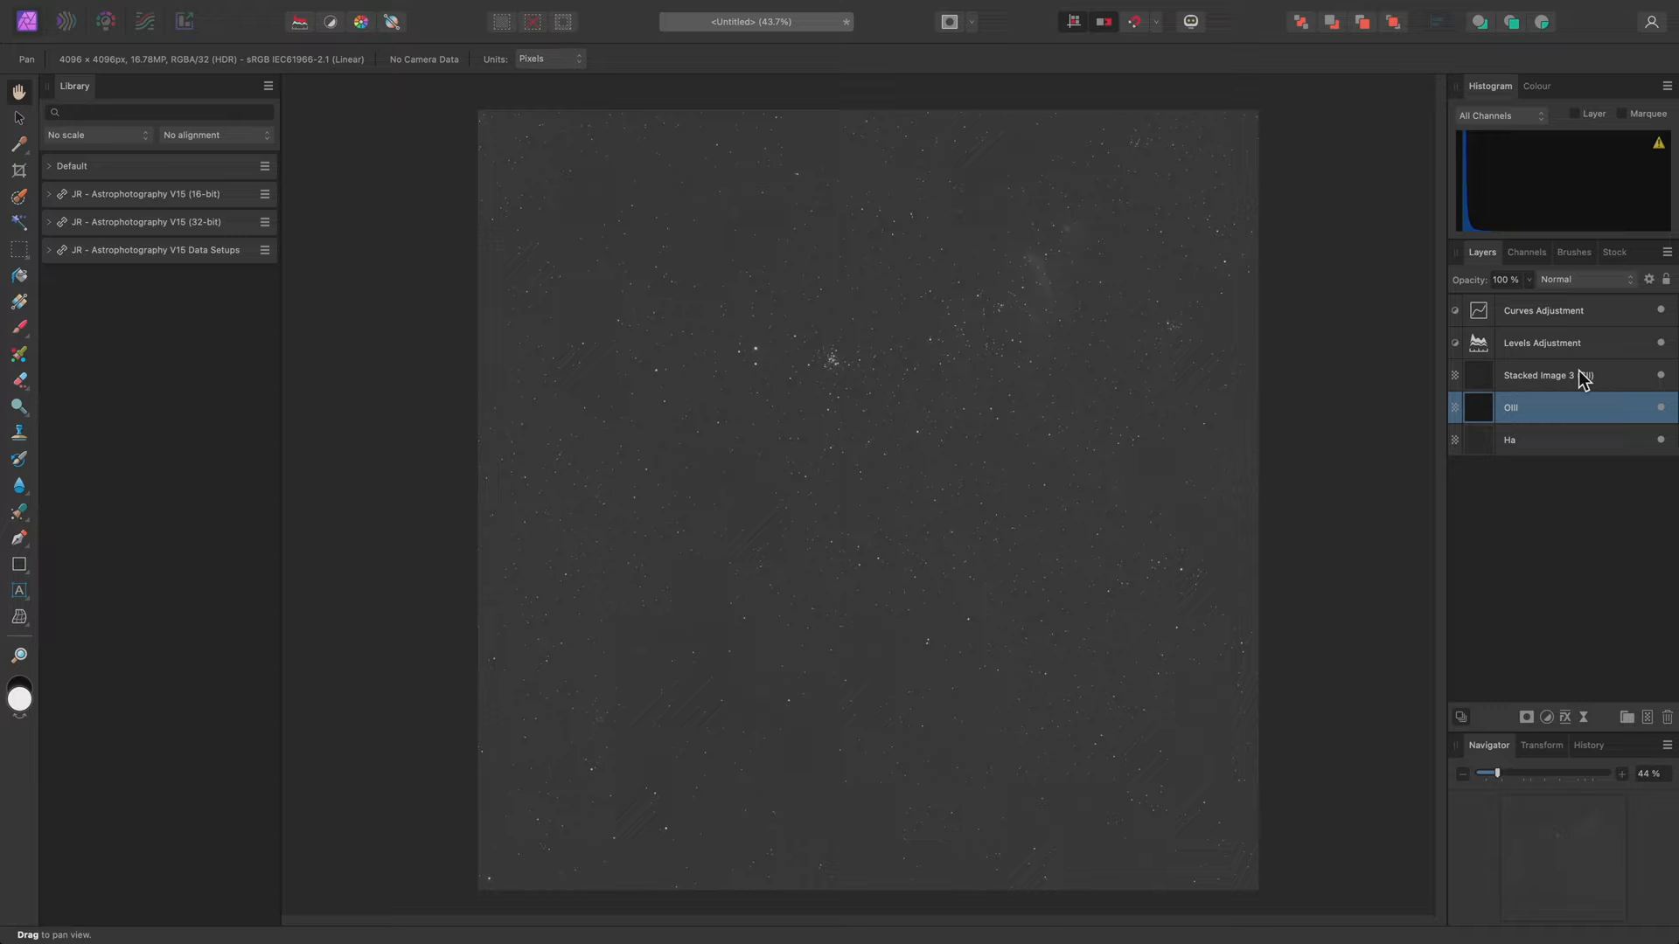
Rename the third stacked layer to SII.
{"action": "left_click", "coordinate": [1541, 342]}
{"action": "type", "text": "SII"}
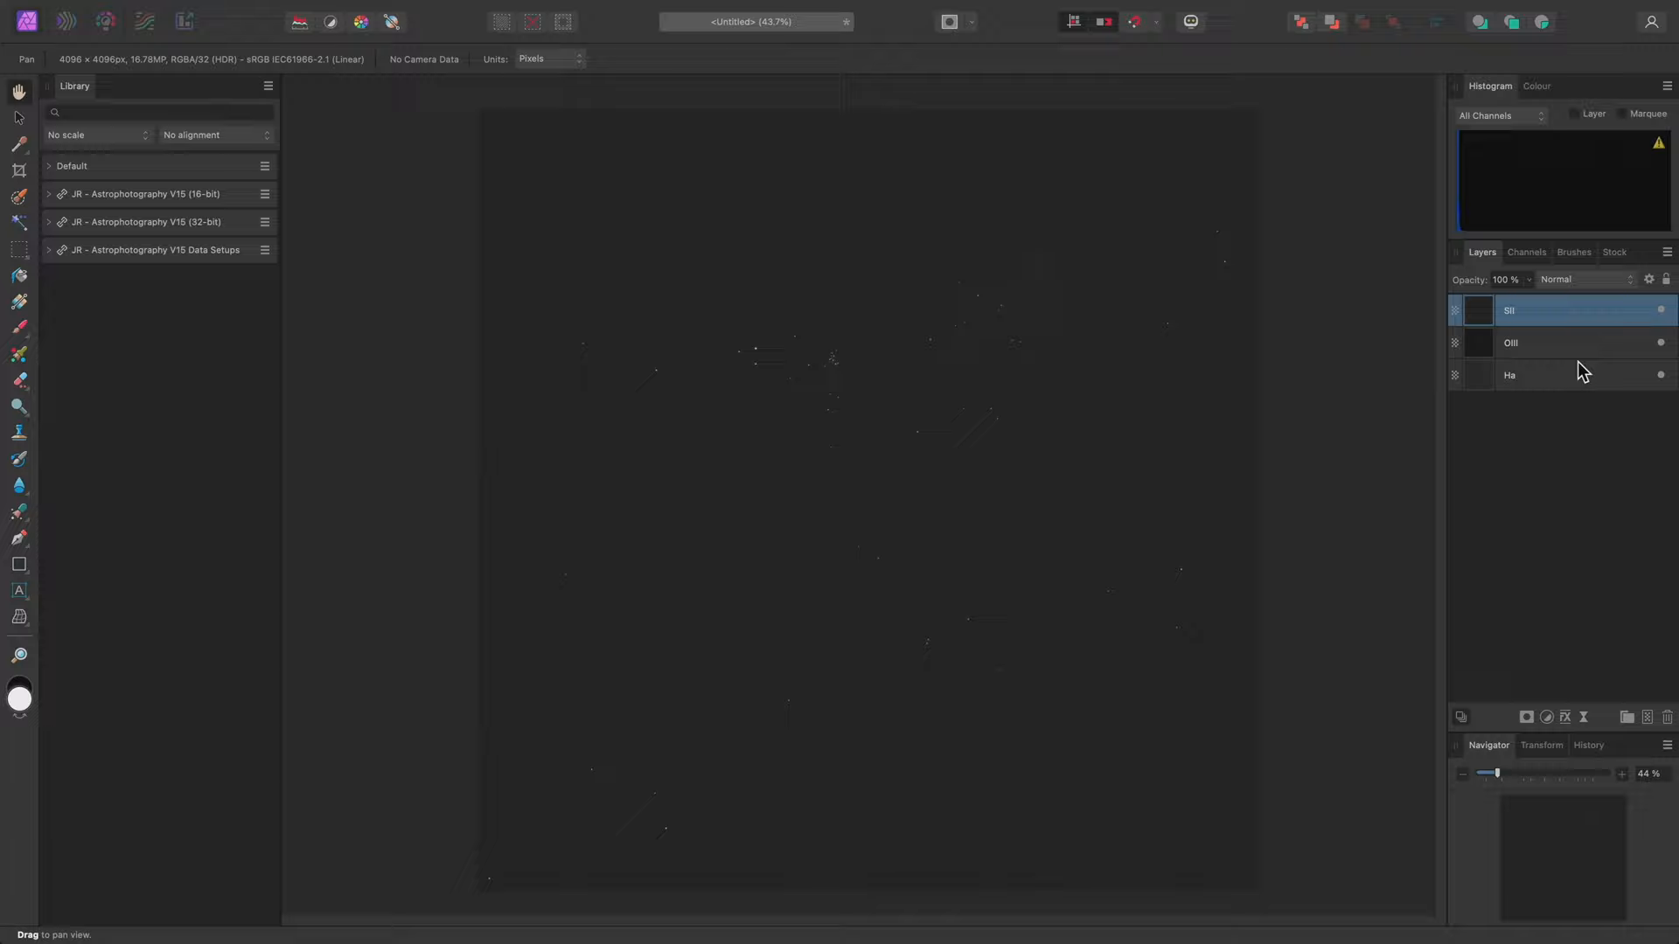
Run Mono Stretch (SHO) from the JR Astrophotography V15 (32-bit) macros.
{"action": "left_click", "coordinate": [48, 221]}
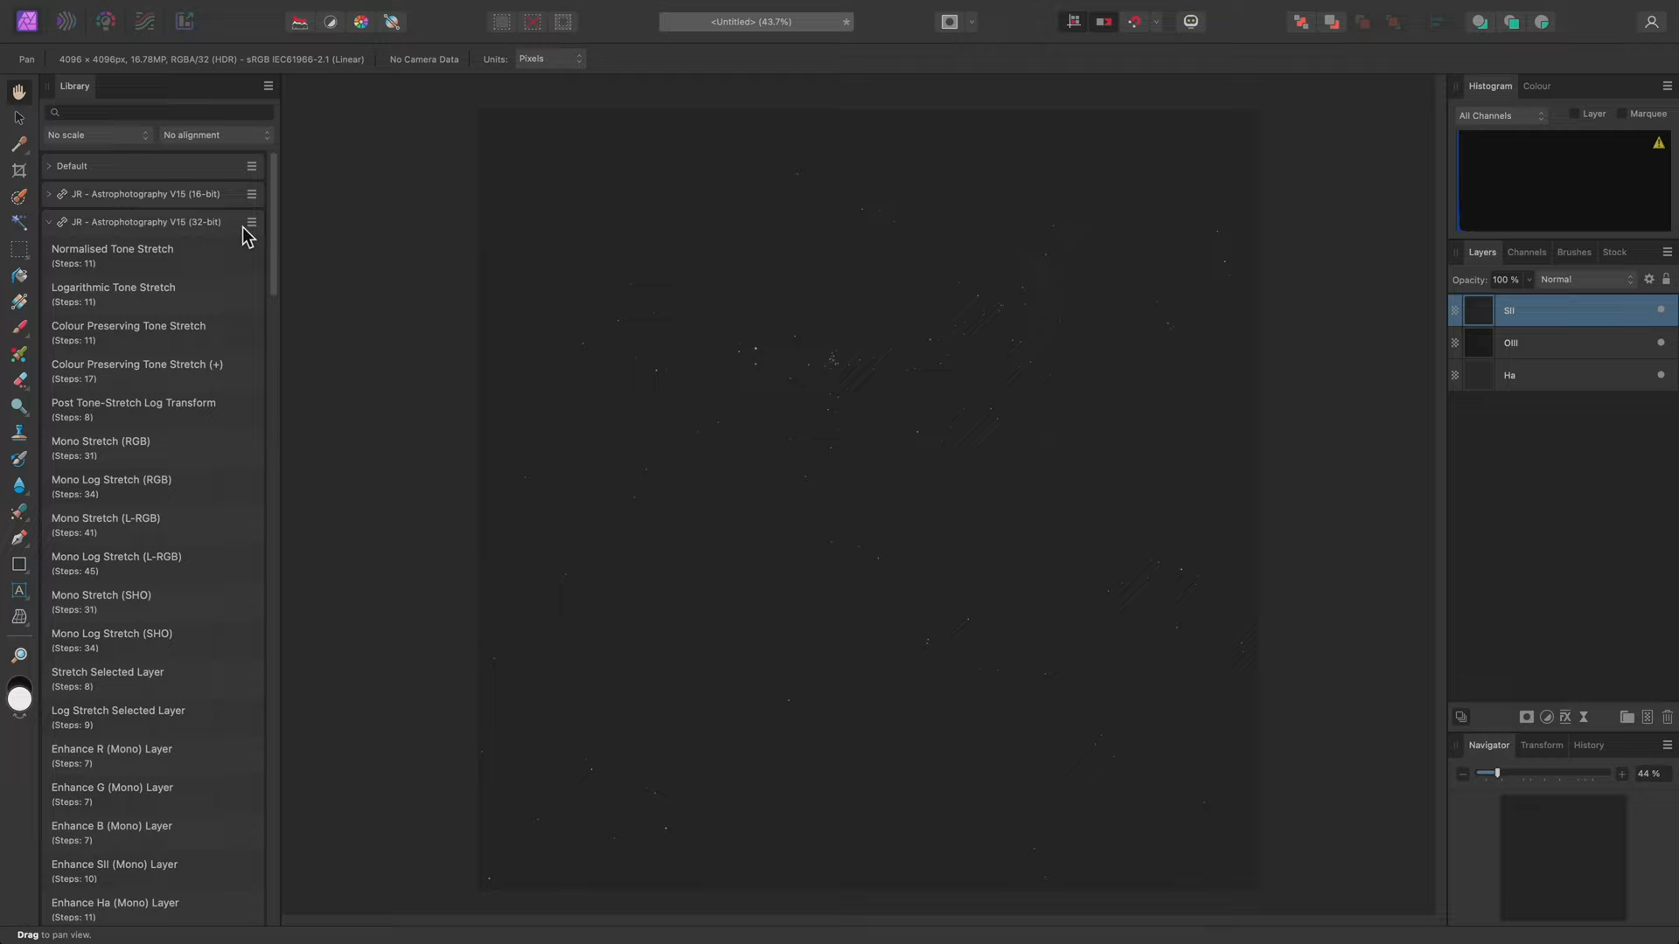
{"action": "double_click", "coordinate": [111, 633]}
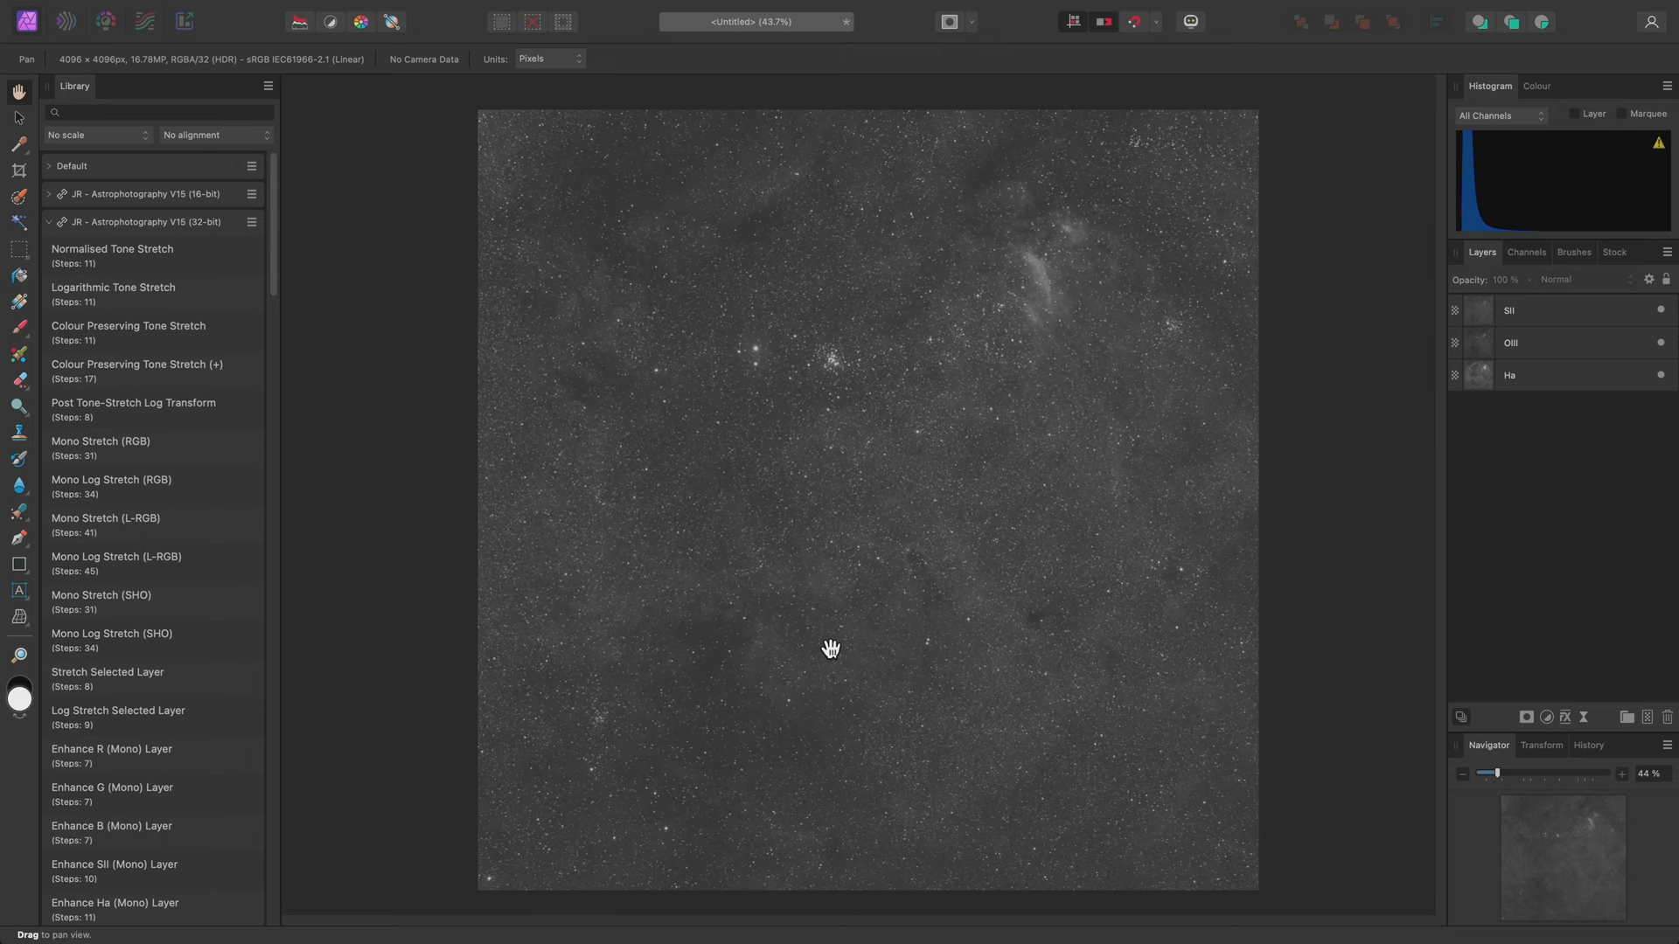
{"action": "mouse_move", "coordinate": [1237, 410]}
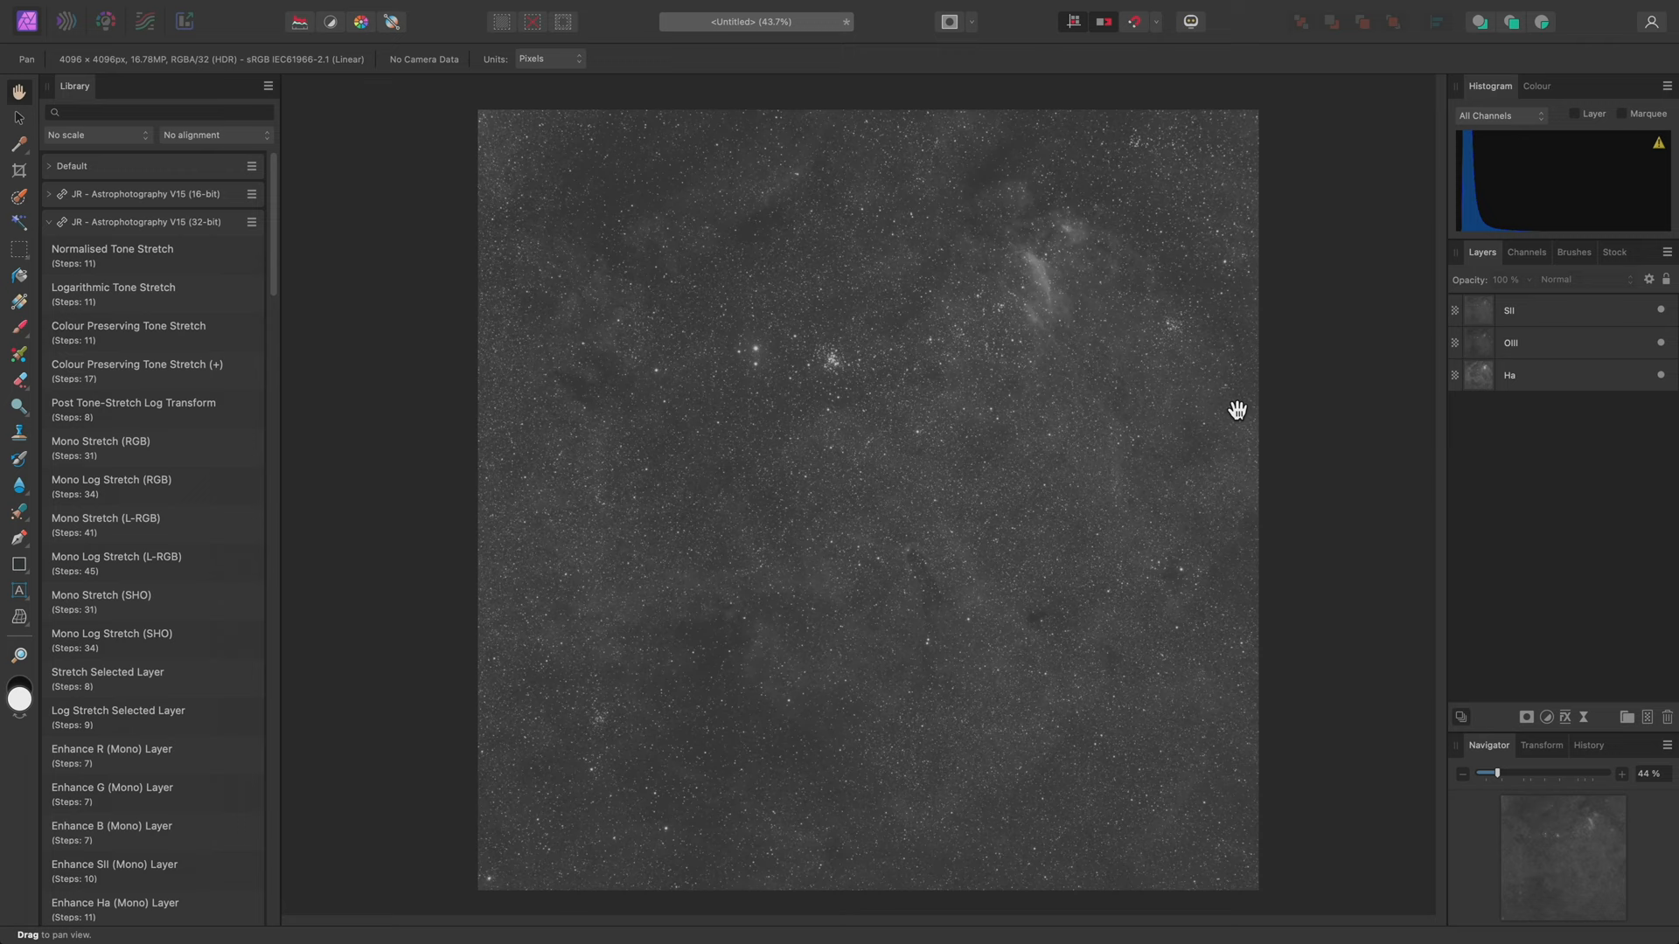
{"action": "mouse_move", "coordinate": [237, 239]}
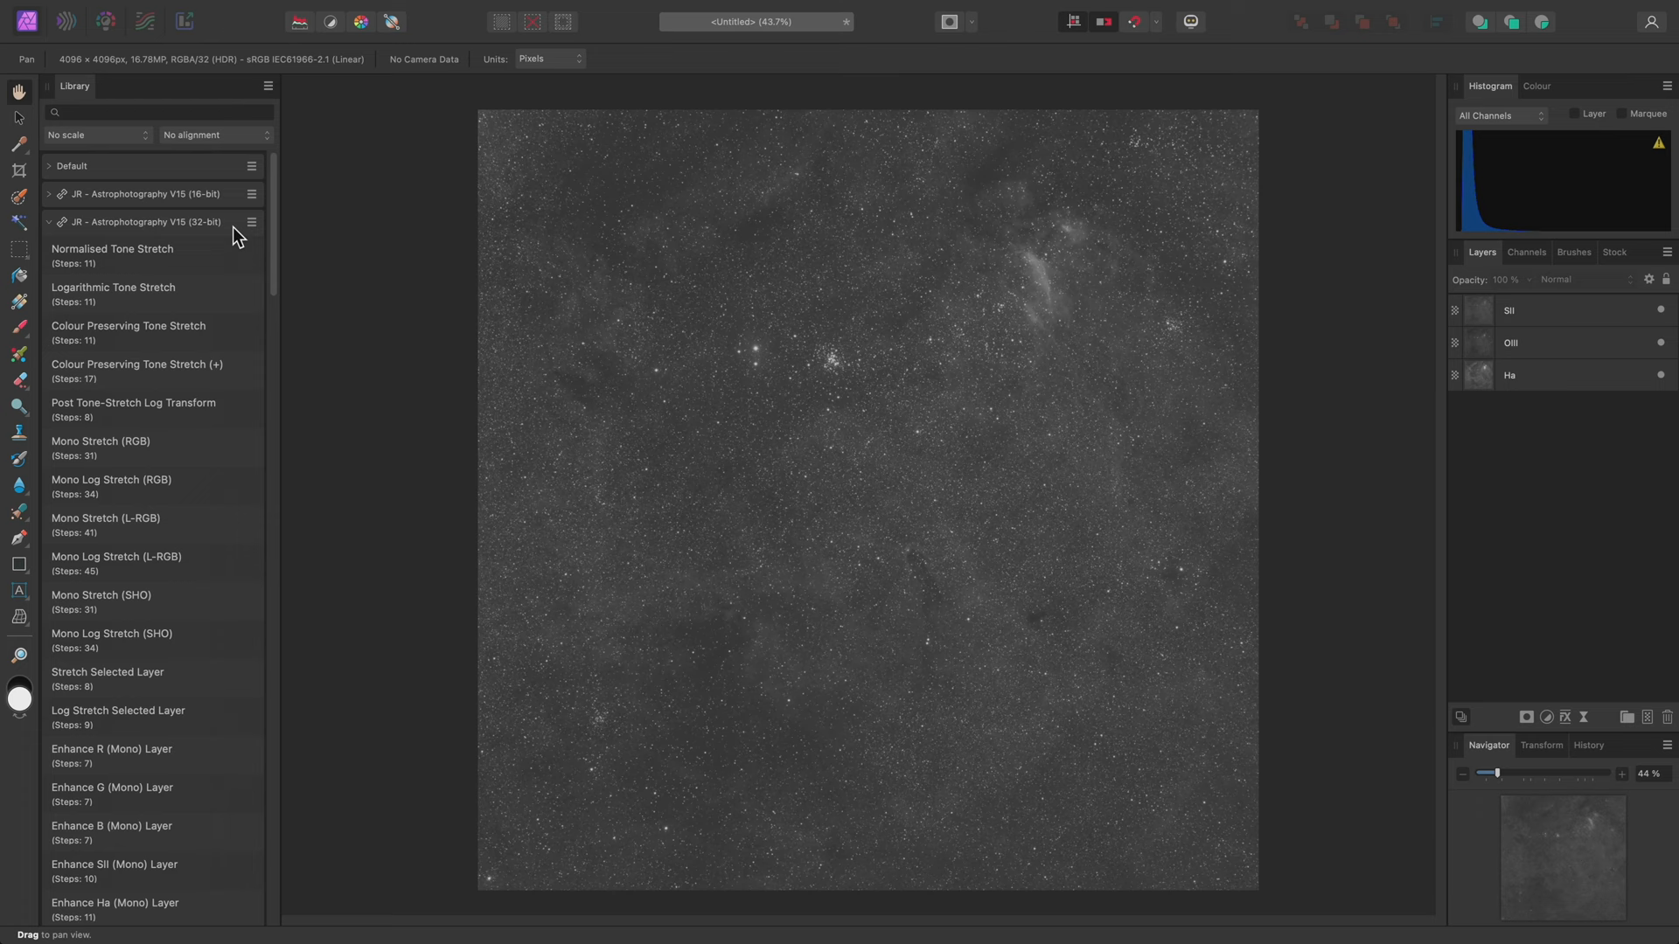
{"action": "left_click", "coordinate": [48, 249]}
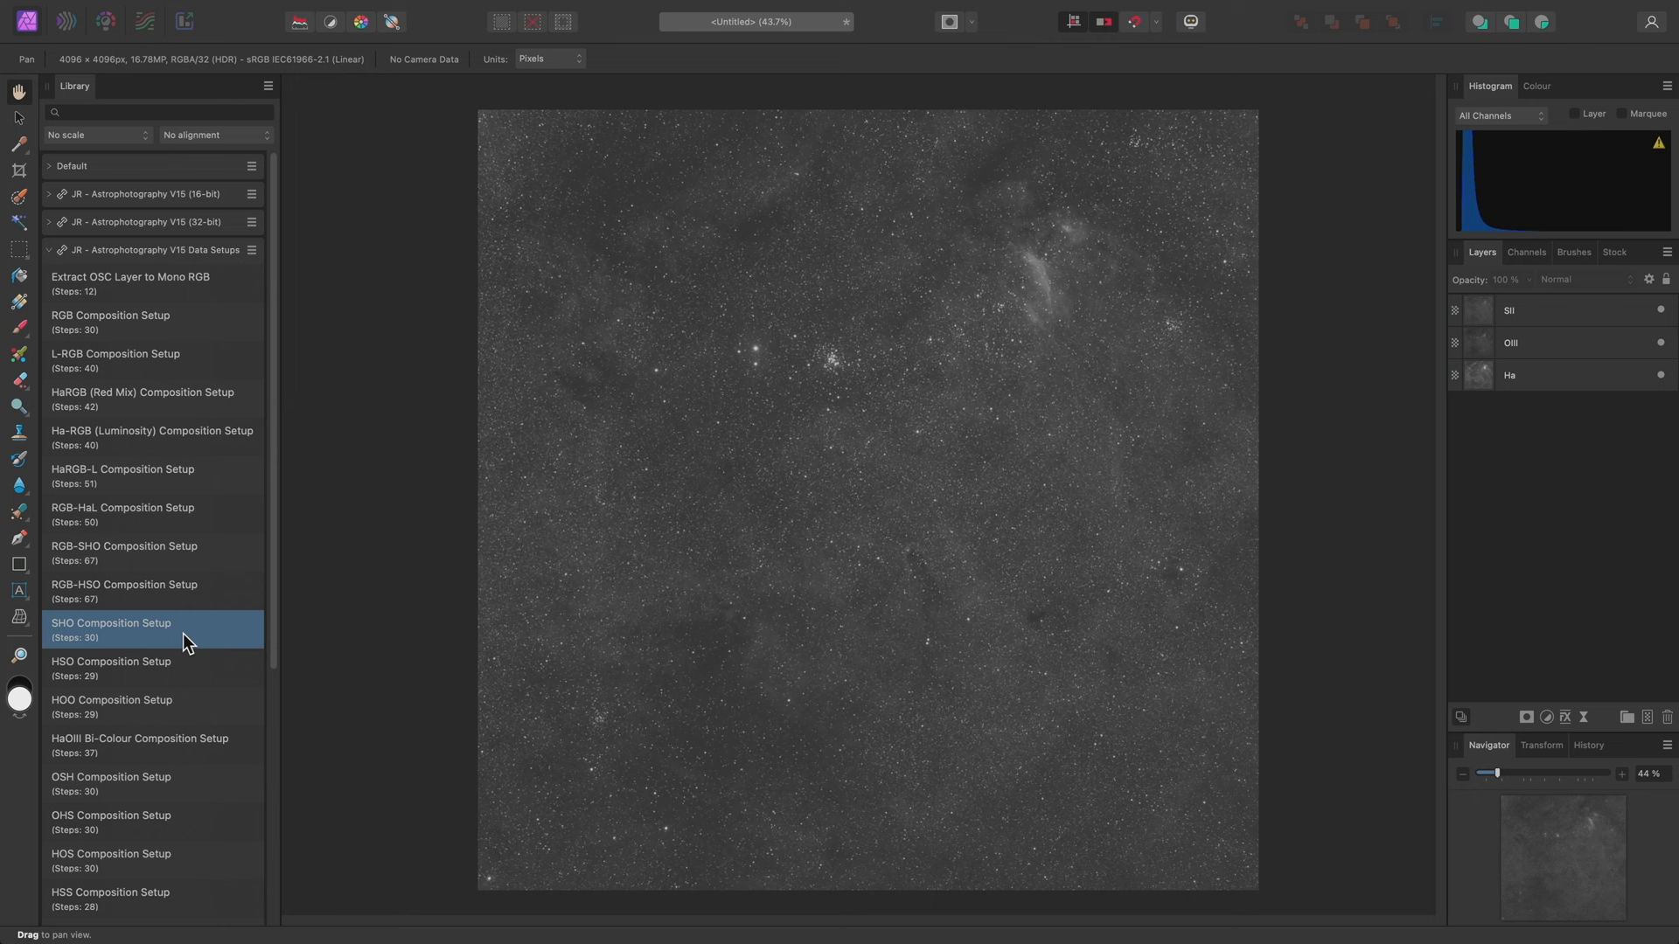
Run the SHO Composition Setup macro from V15 Data Setups.
{"action": "double_click", "coordinate": [111, 629]}
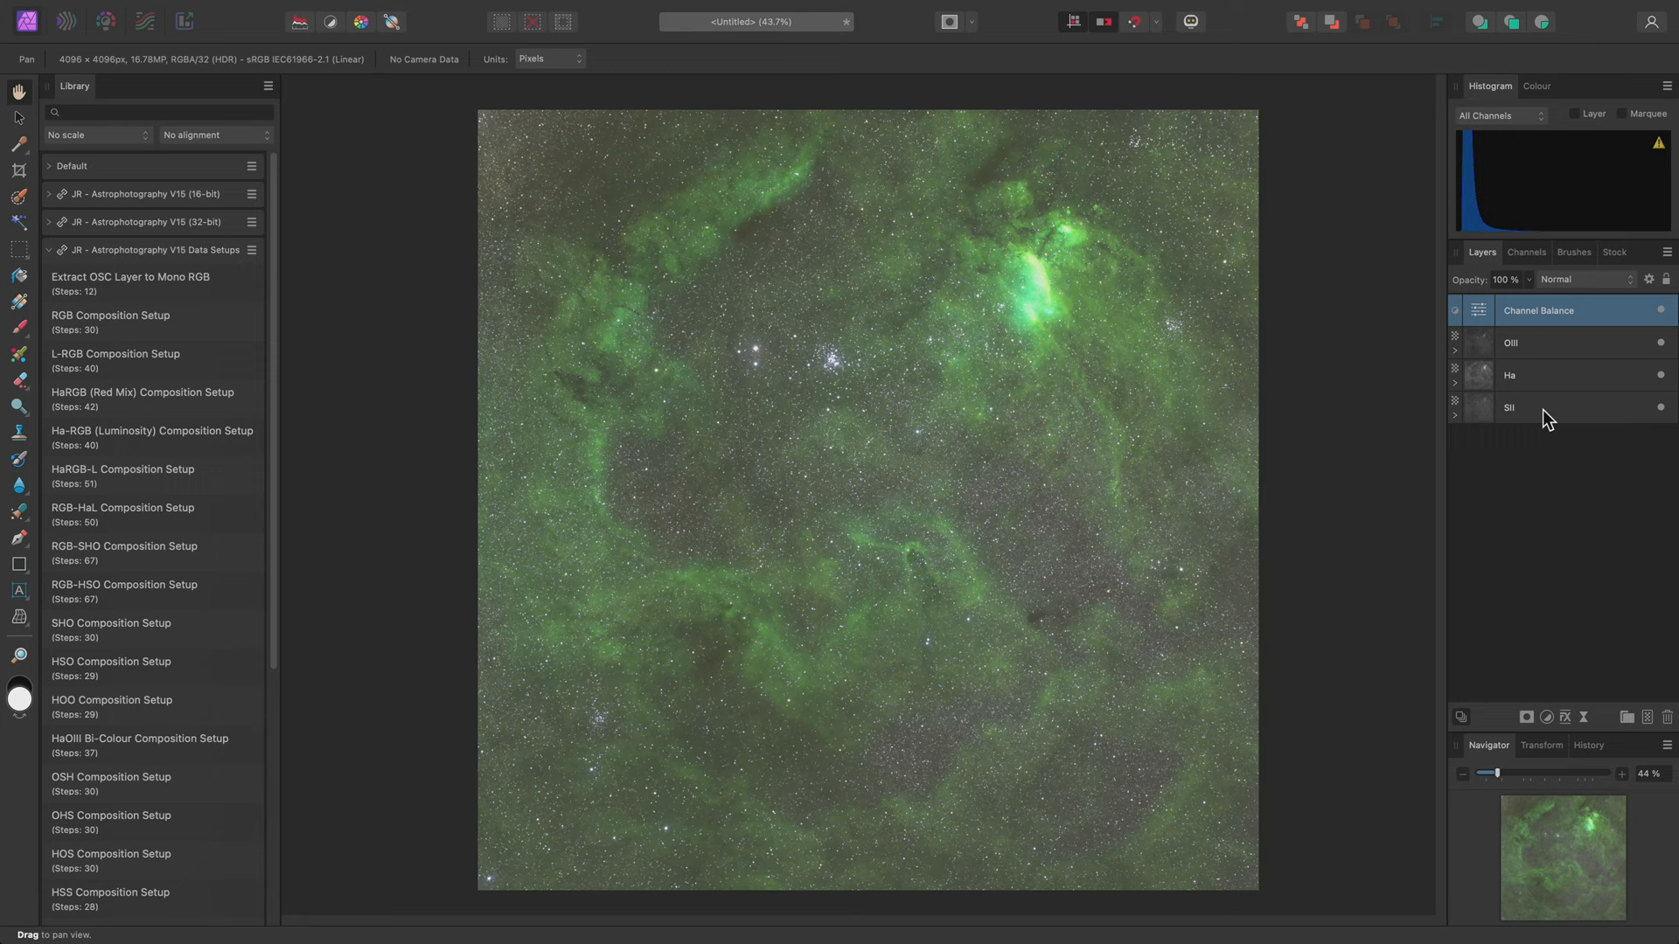
{"action": "mouse_move", "coordinate": [1549, 358]}
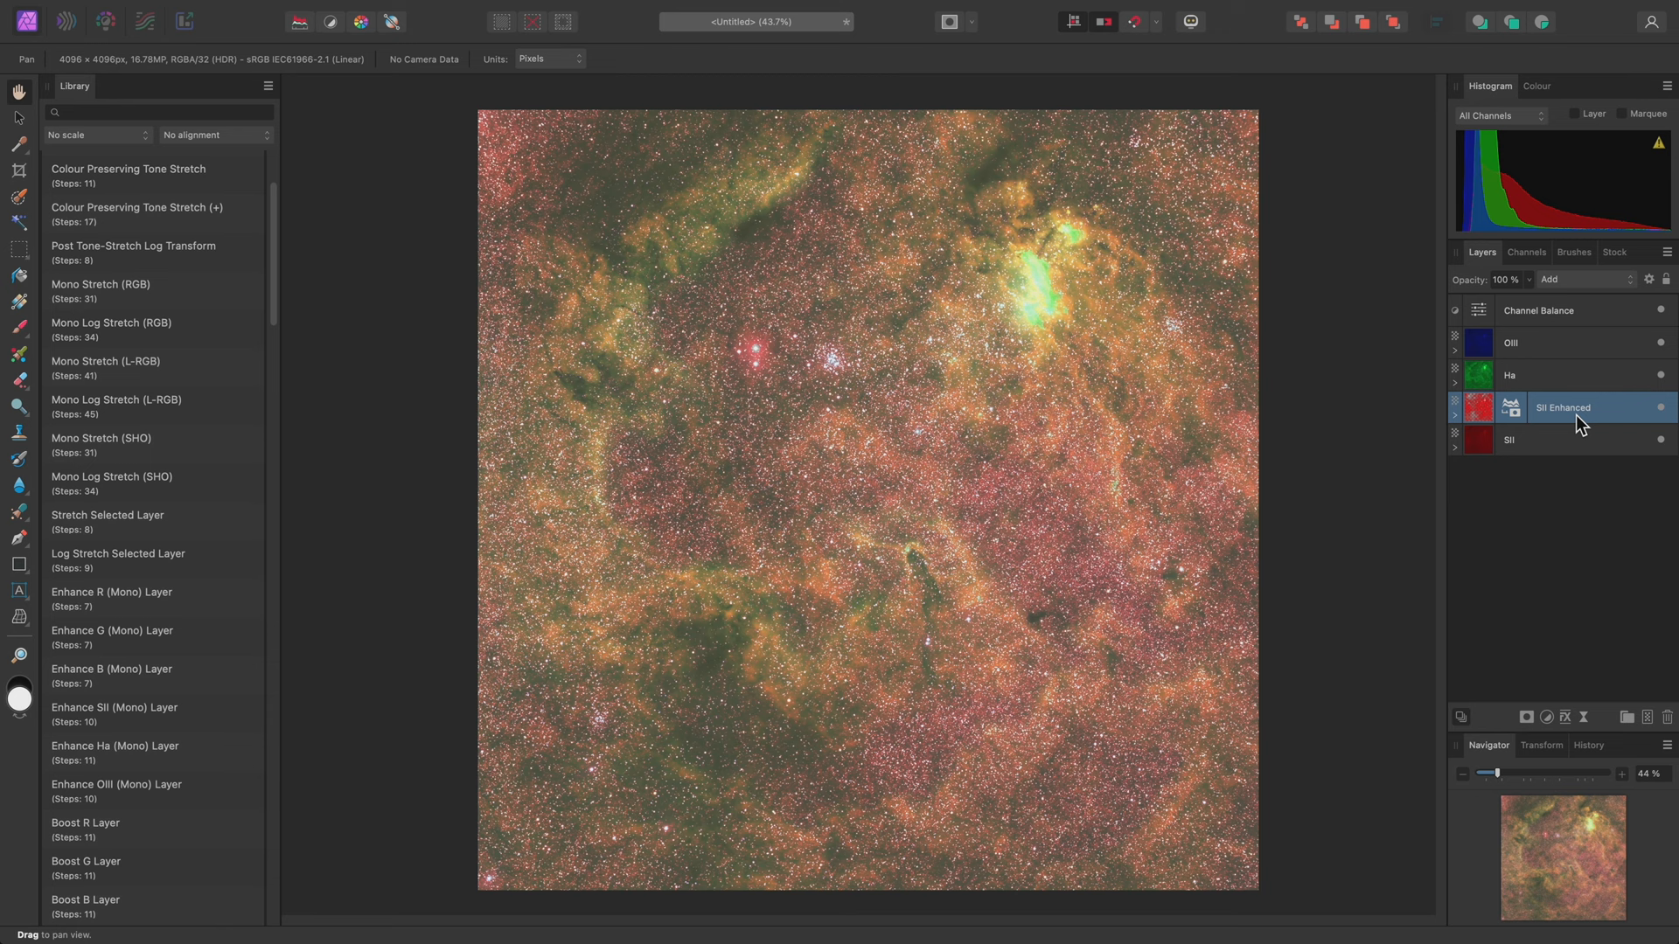
{"action": "mouse_move", "coordinate": [1170, 443]}
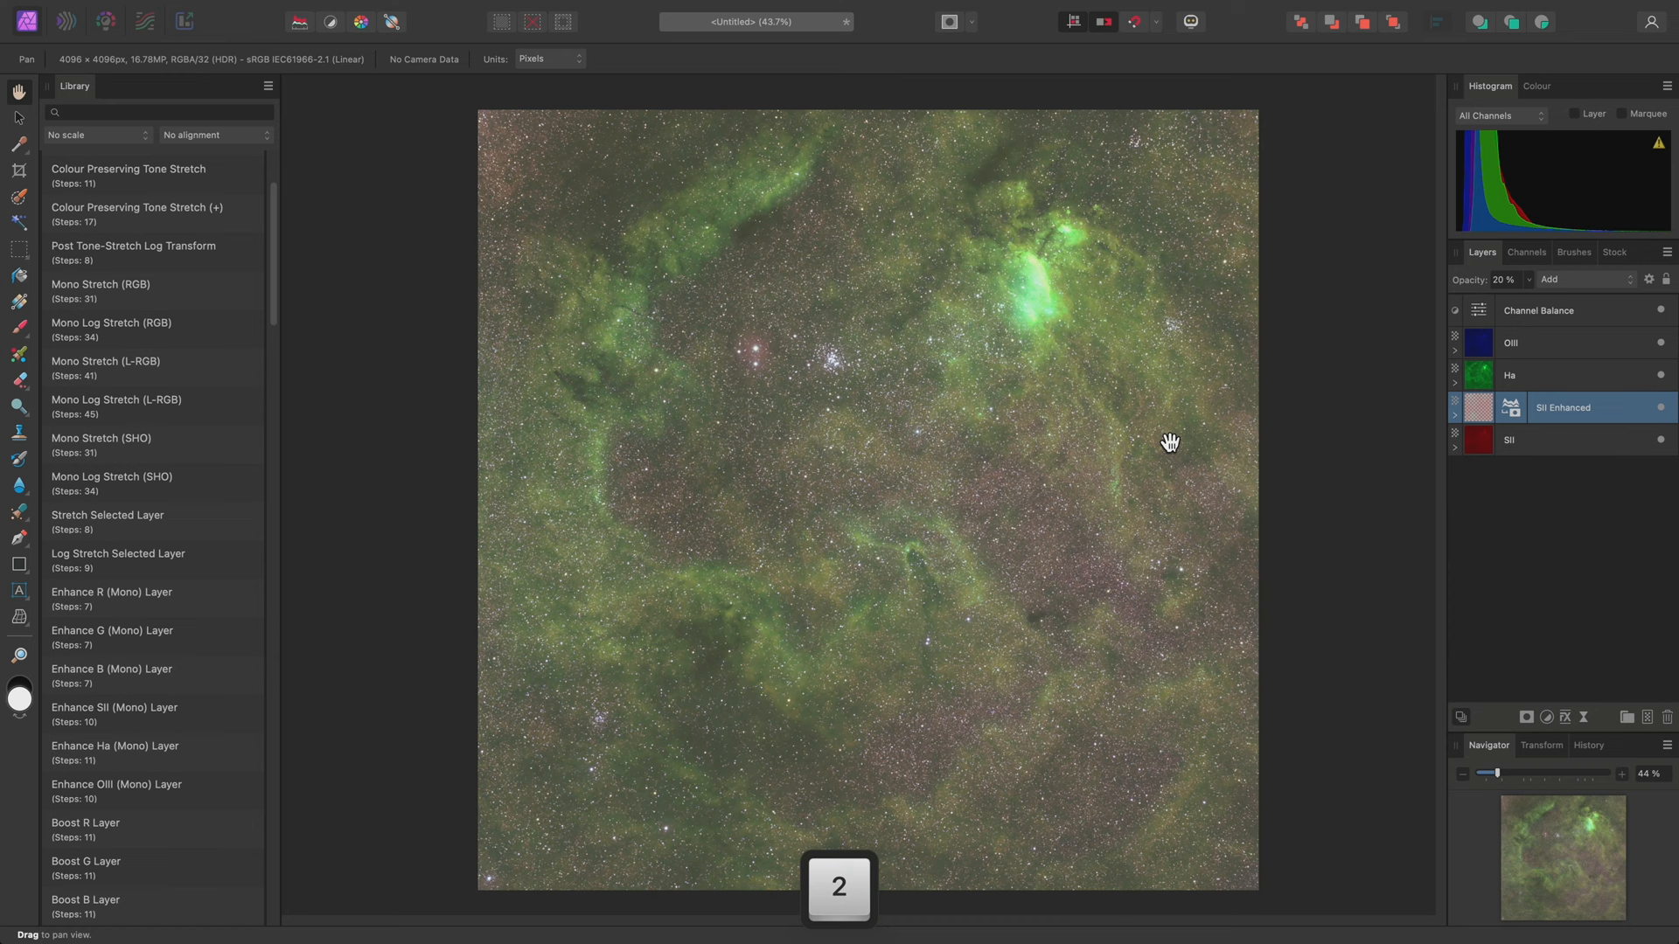
Select a layer in the Layers panel and run a structure enhancement macro.
{"action": "left_click", "coordinate": [1660, 408]}
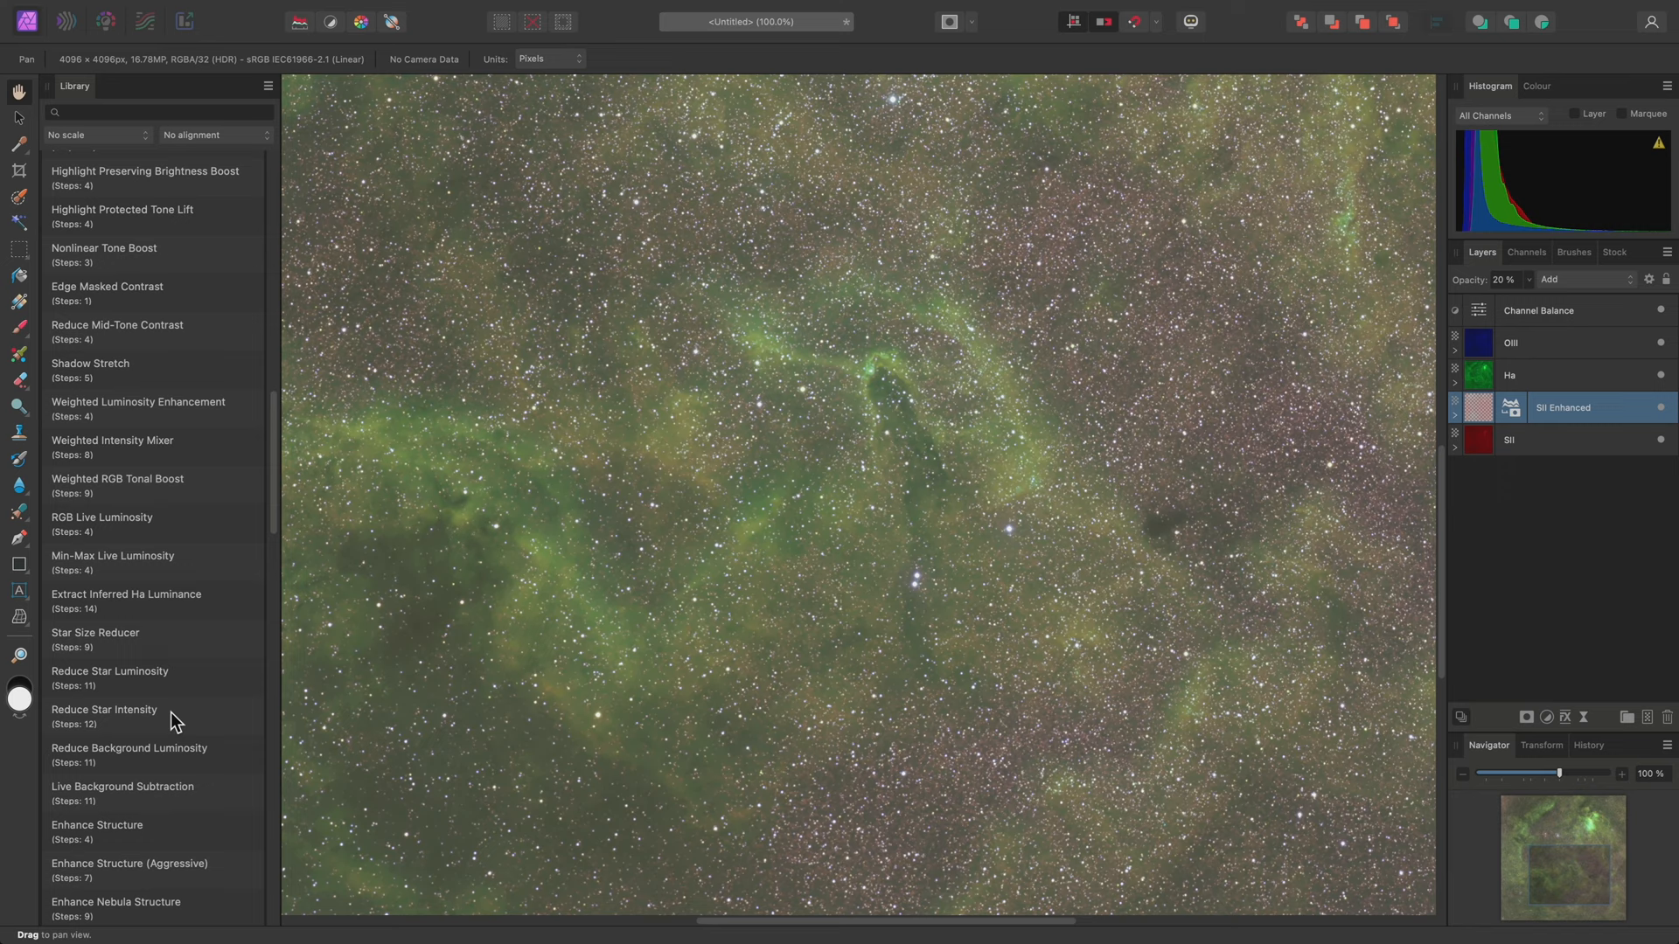
{"action": "double_click", "coordinate": [104, 715]}
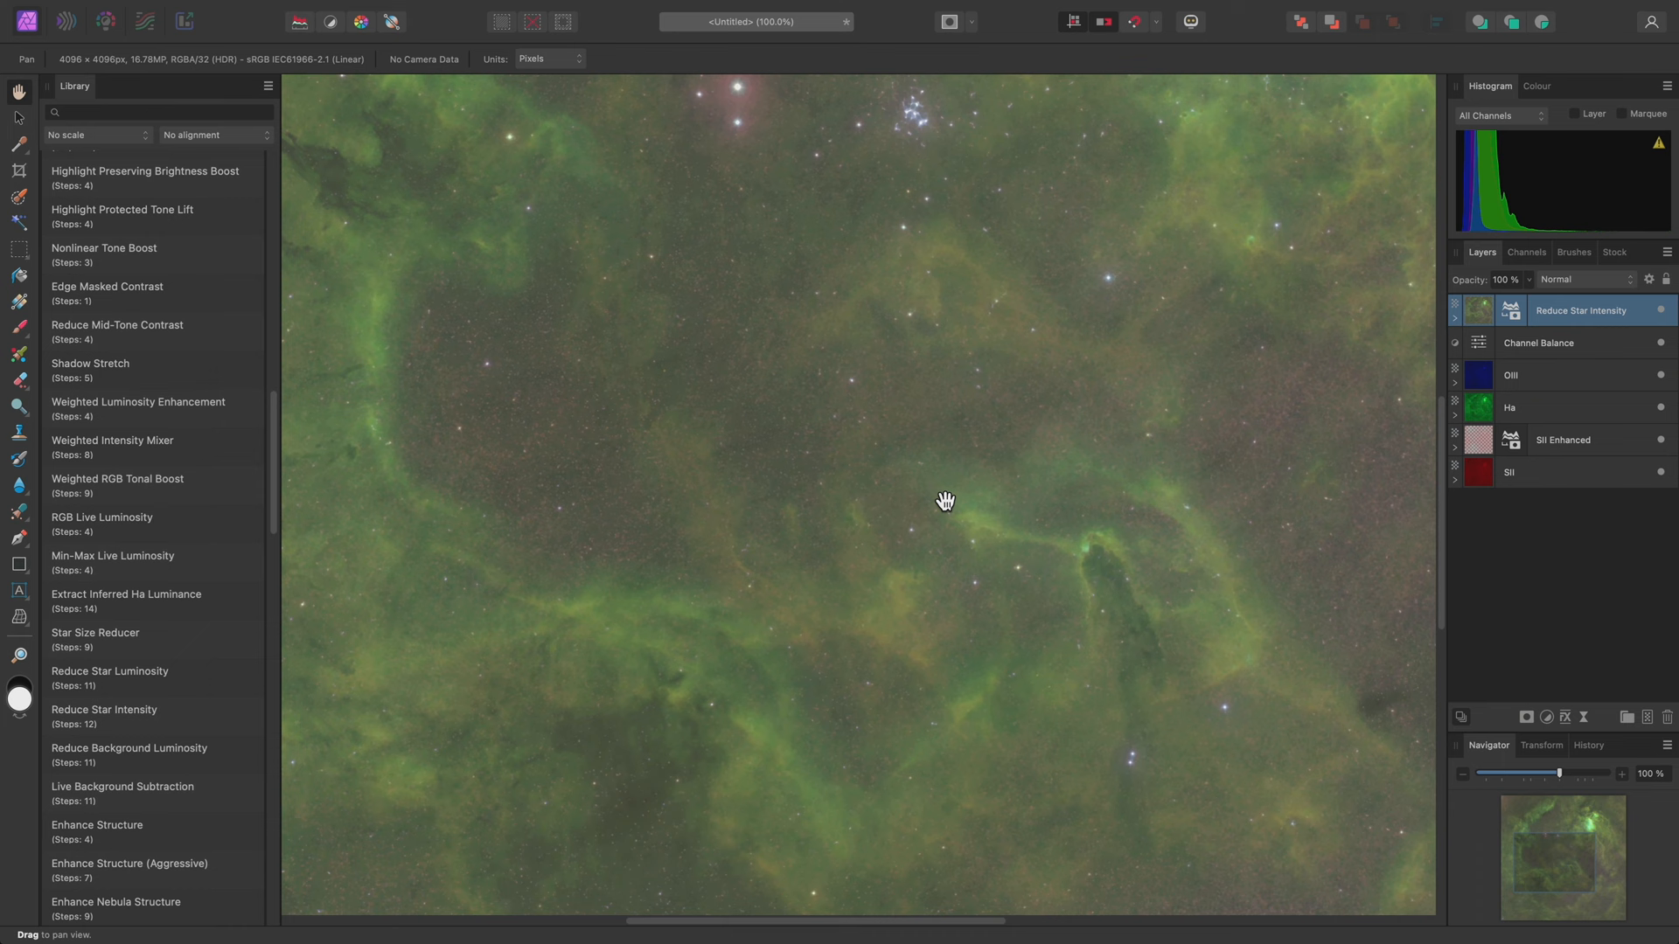
Scroll the Library panel down toward the Enhance Nebula Structure macro.
{"action": "scroll", "scroll_direction": "down", "scroll_amount": 3}
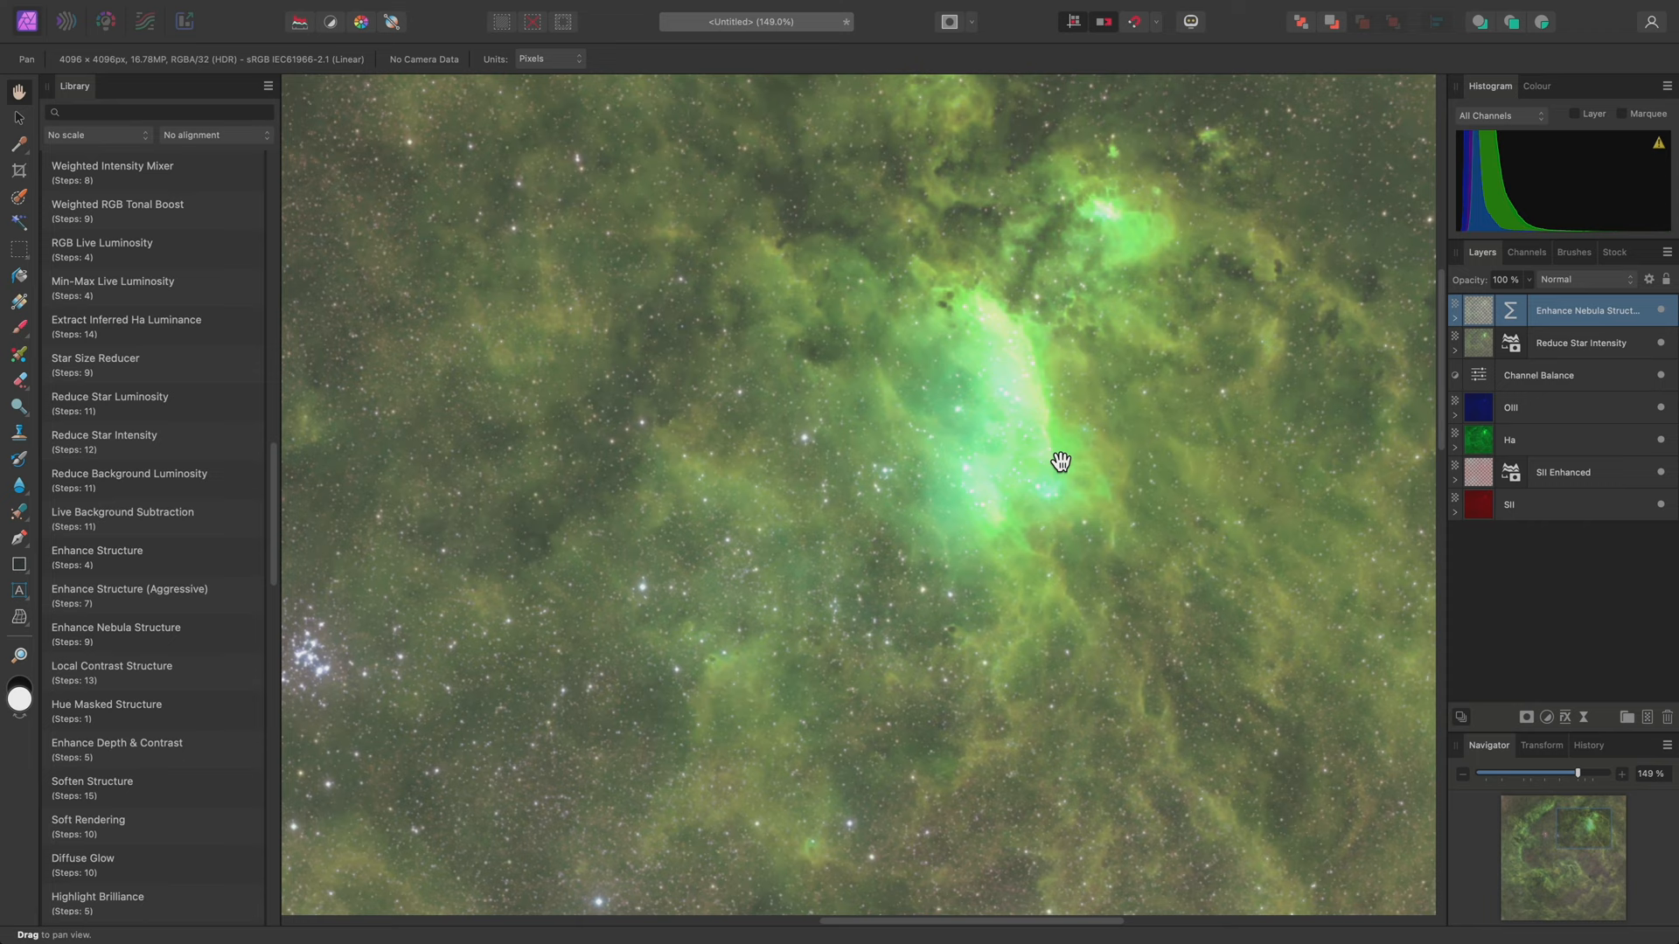
Apply the Highlight Recovery macro at -50% strength and 66% range, then fit the view.
{"action": "scroll", "scroll_direction": "up", "scroll_amount": 3}
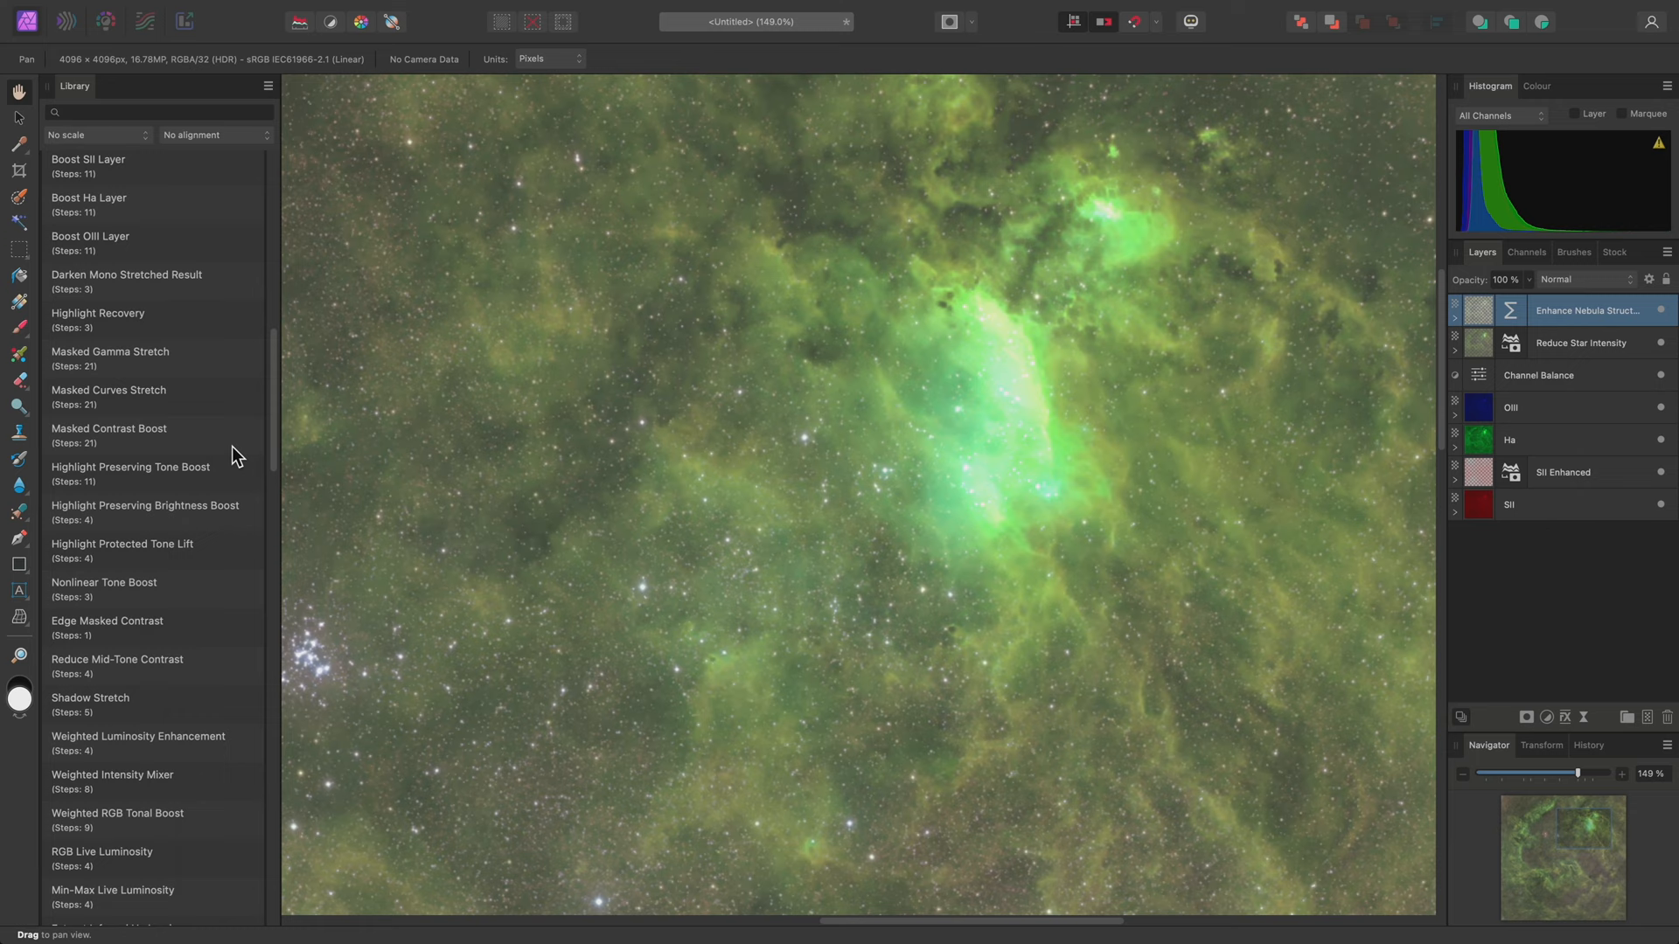
{"action": "double_click", "coordinate": [97, 313]}
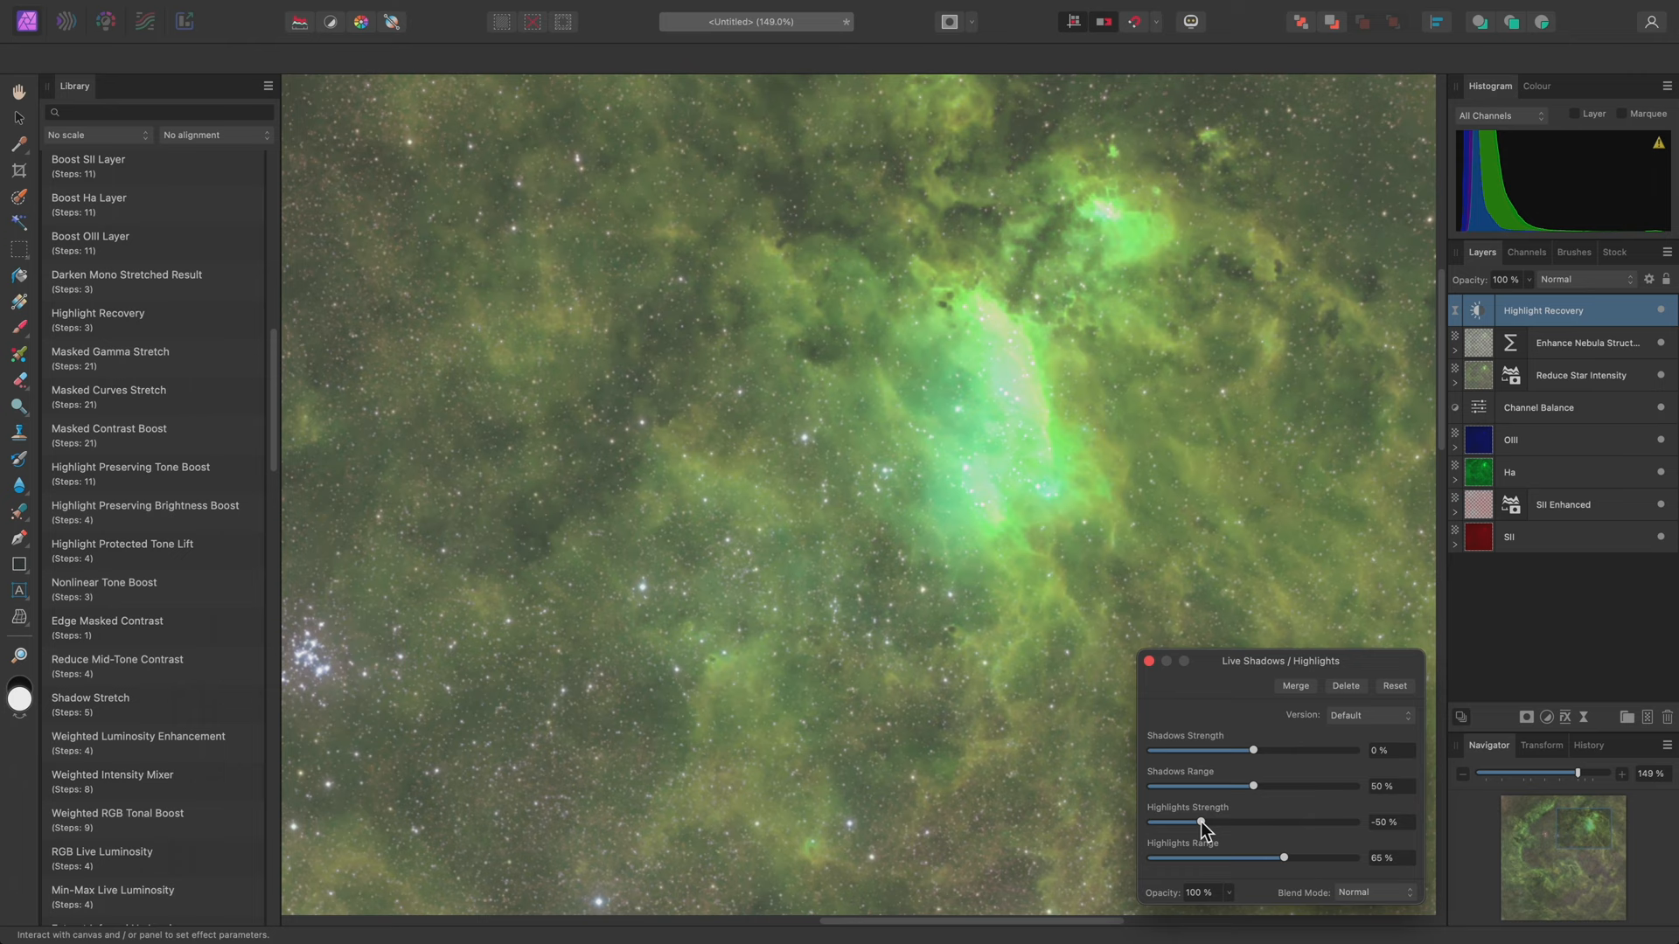
{"action": "key", "text": "cmd+0"}
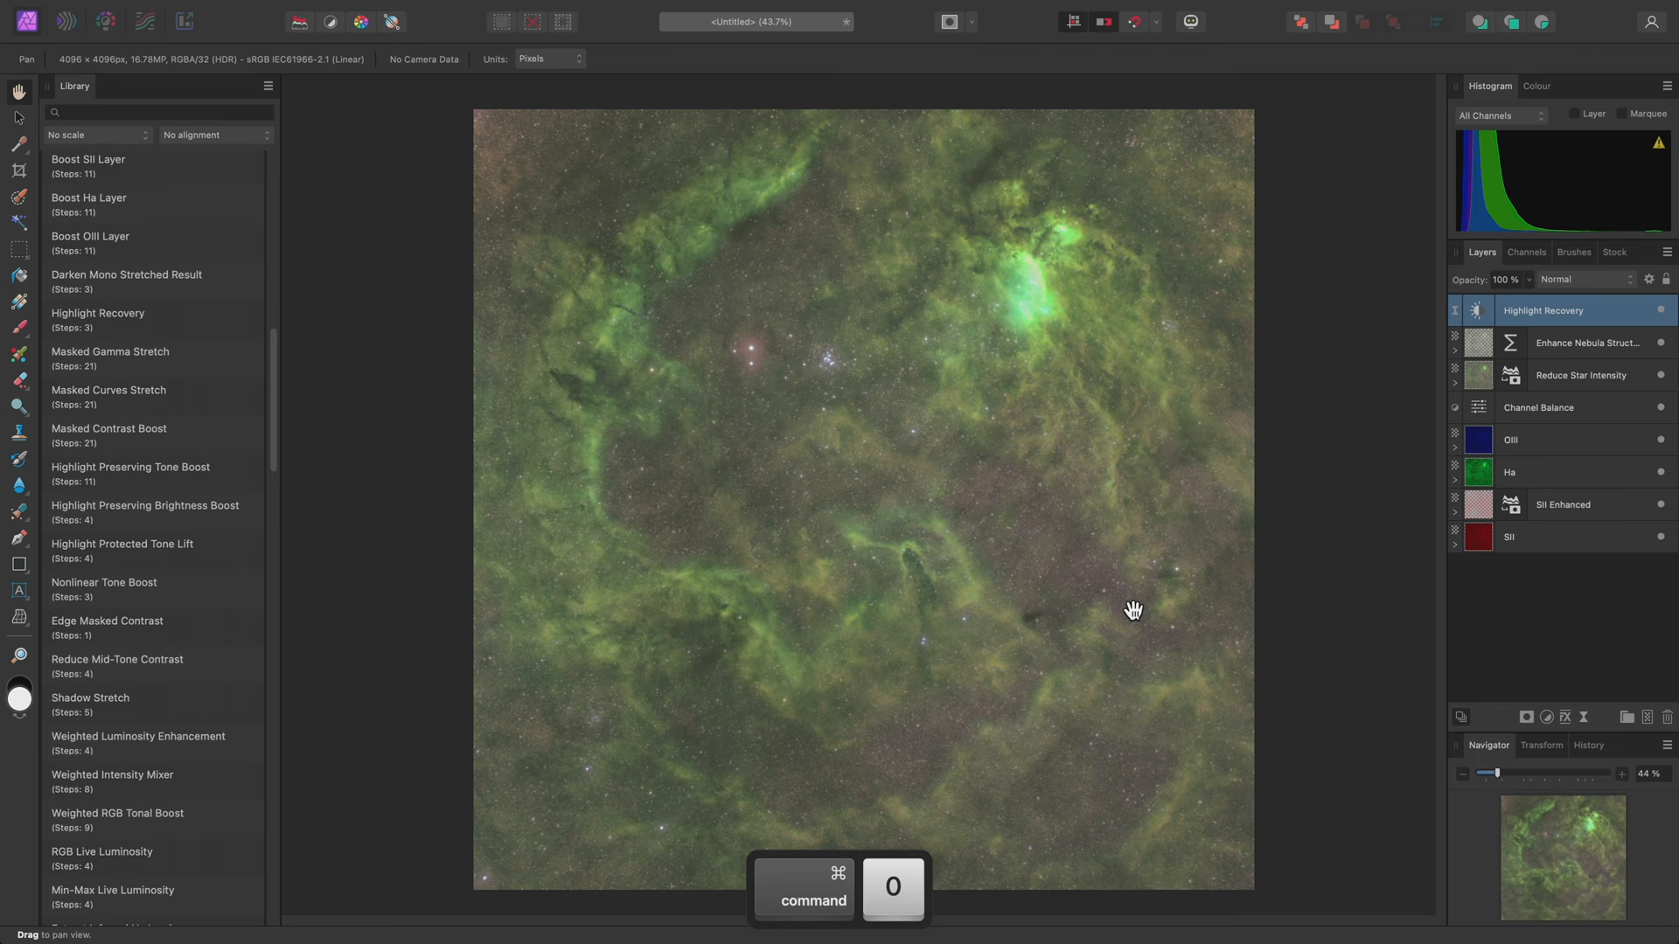
Scroll the Library down to the Reduce Background Luminosity macro.
{"action": "scroll", "scroll_direction": "down", "scroll_amount": 3}
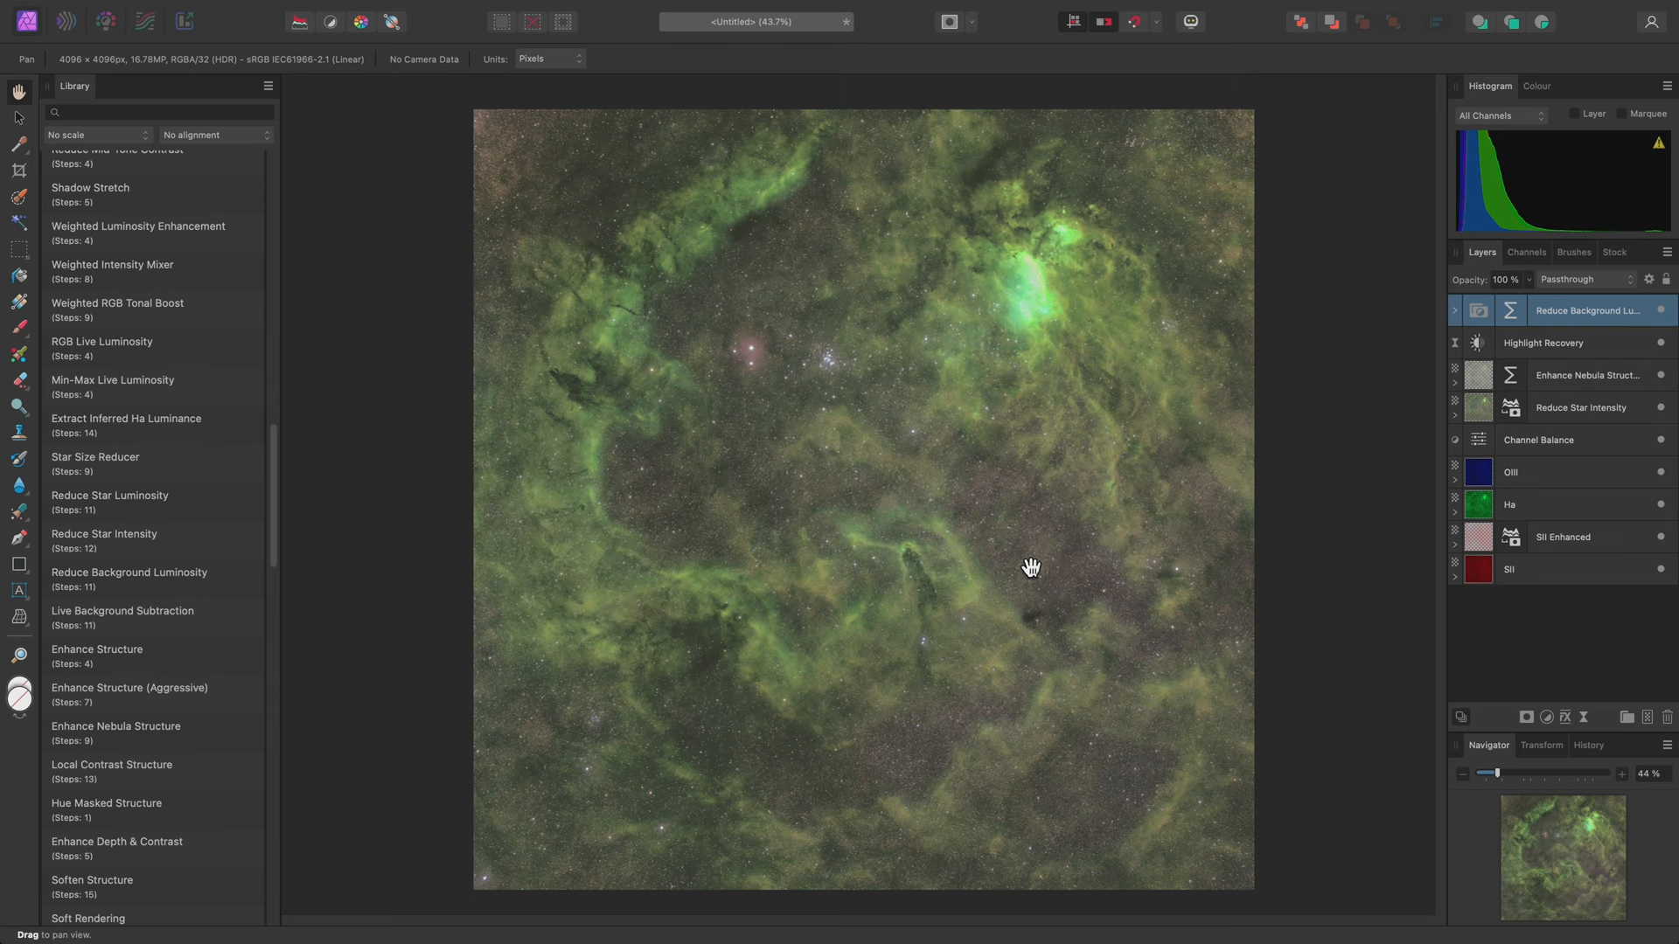
Add Enhance Green Signal and Enhance Yellow Signal groups at 20% opacity.
{"action": "scroll", "scroll_direction": "down", "scroll_amount": 3}
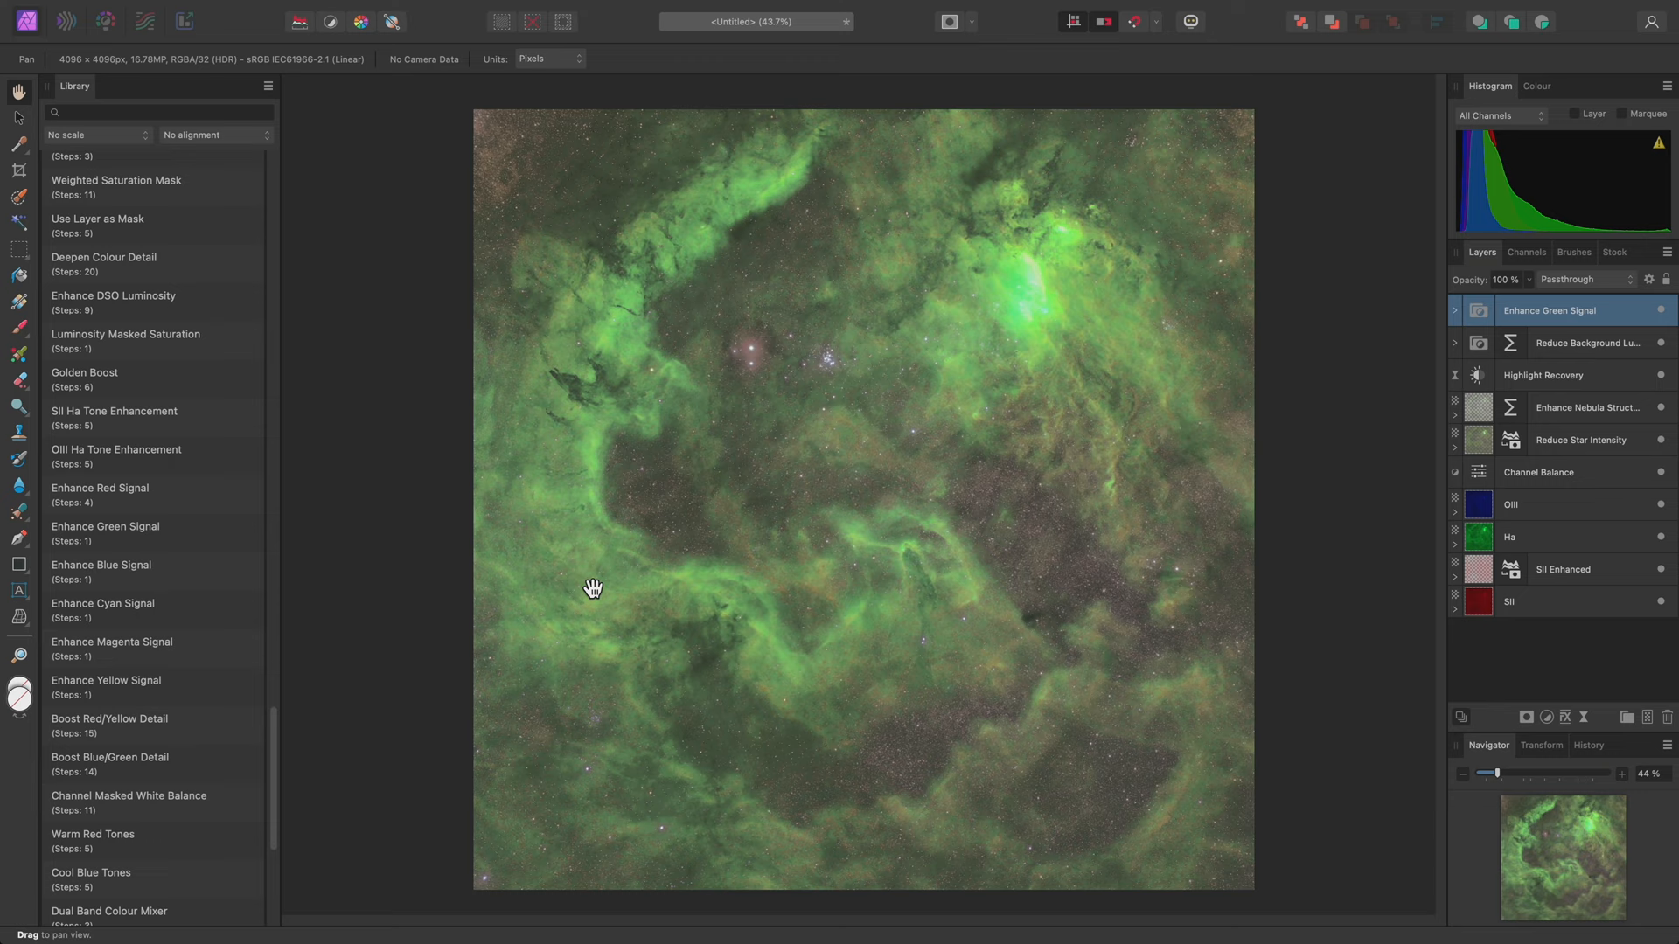
{"action": "key", "text": "2"}
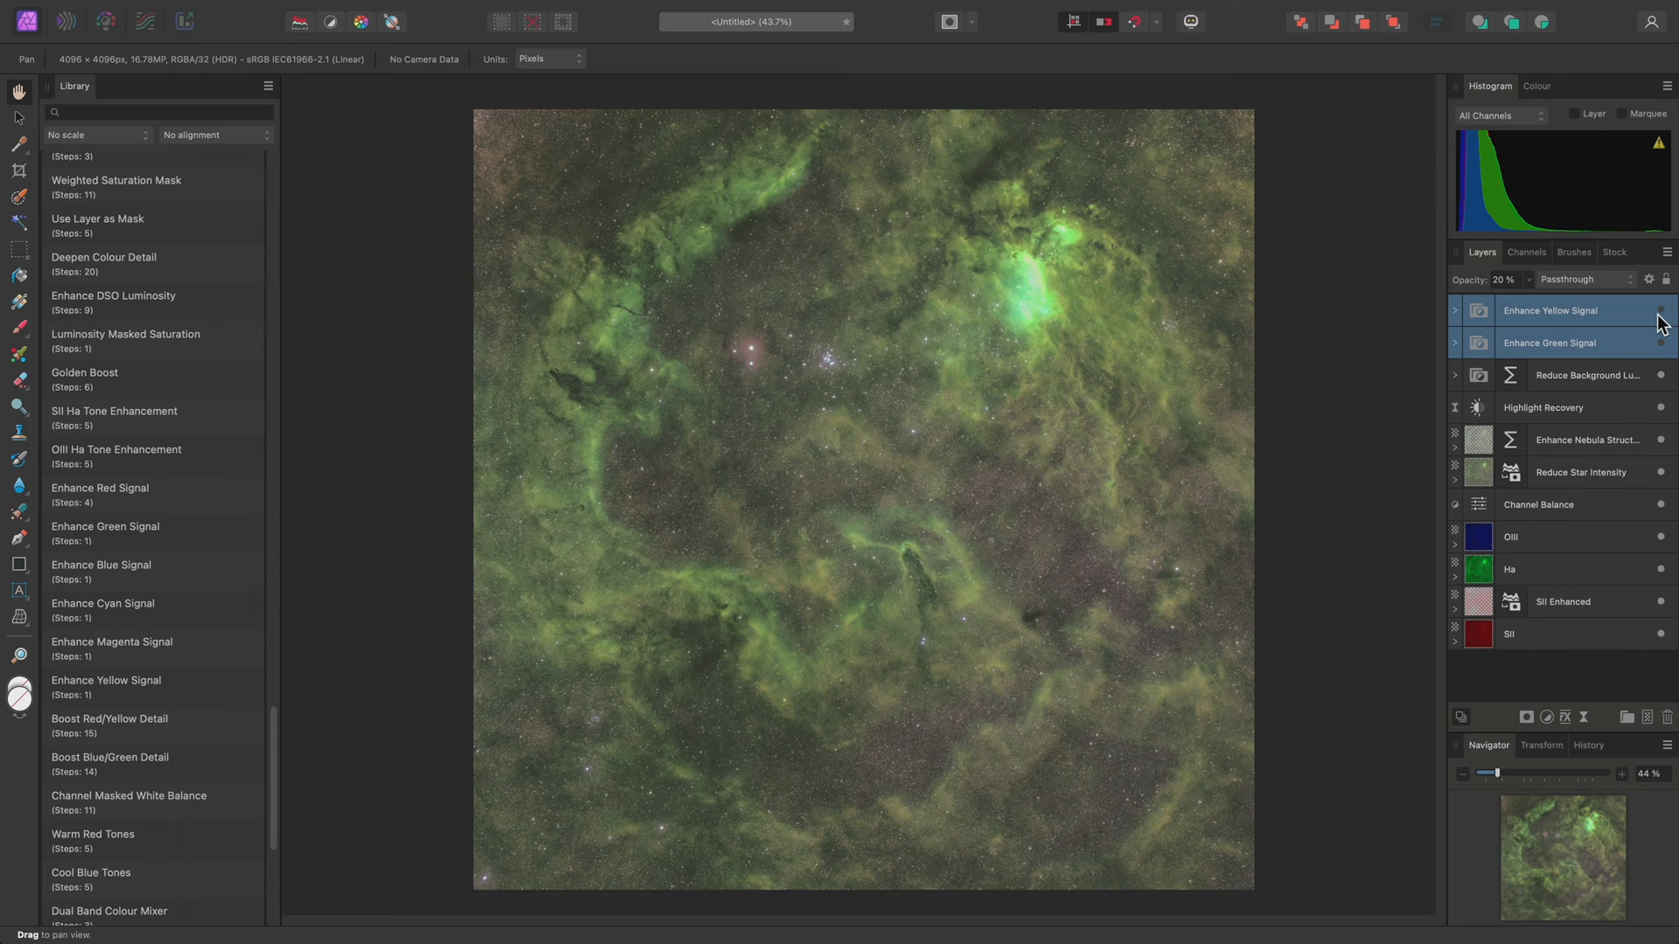
{"action": "scroll", "scroll_direction": "down", "scroll_amount": 3}
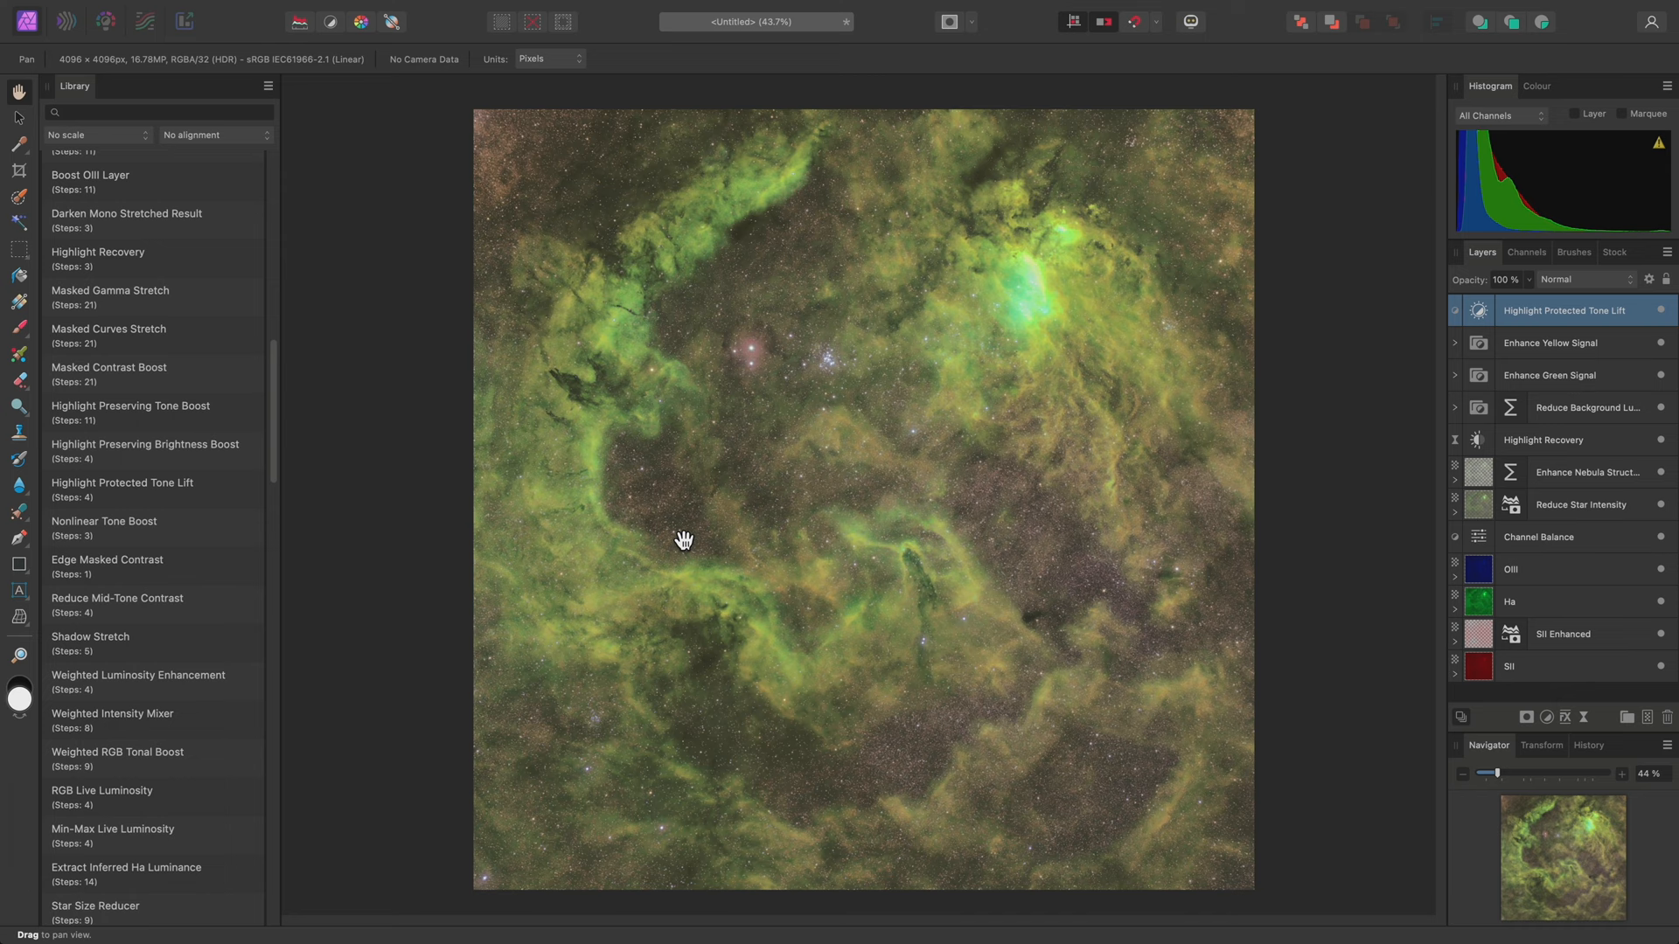
{"action": "mouse_move", "coordinate": [823, 379]}
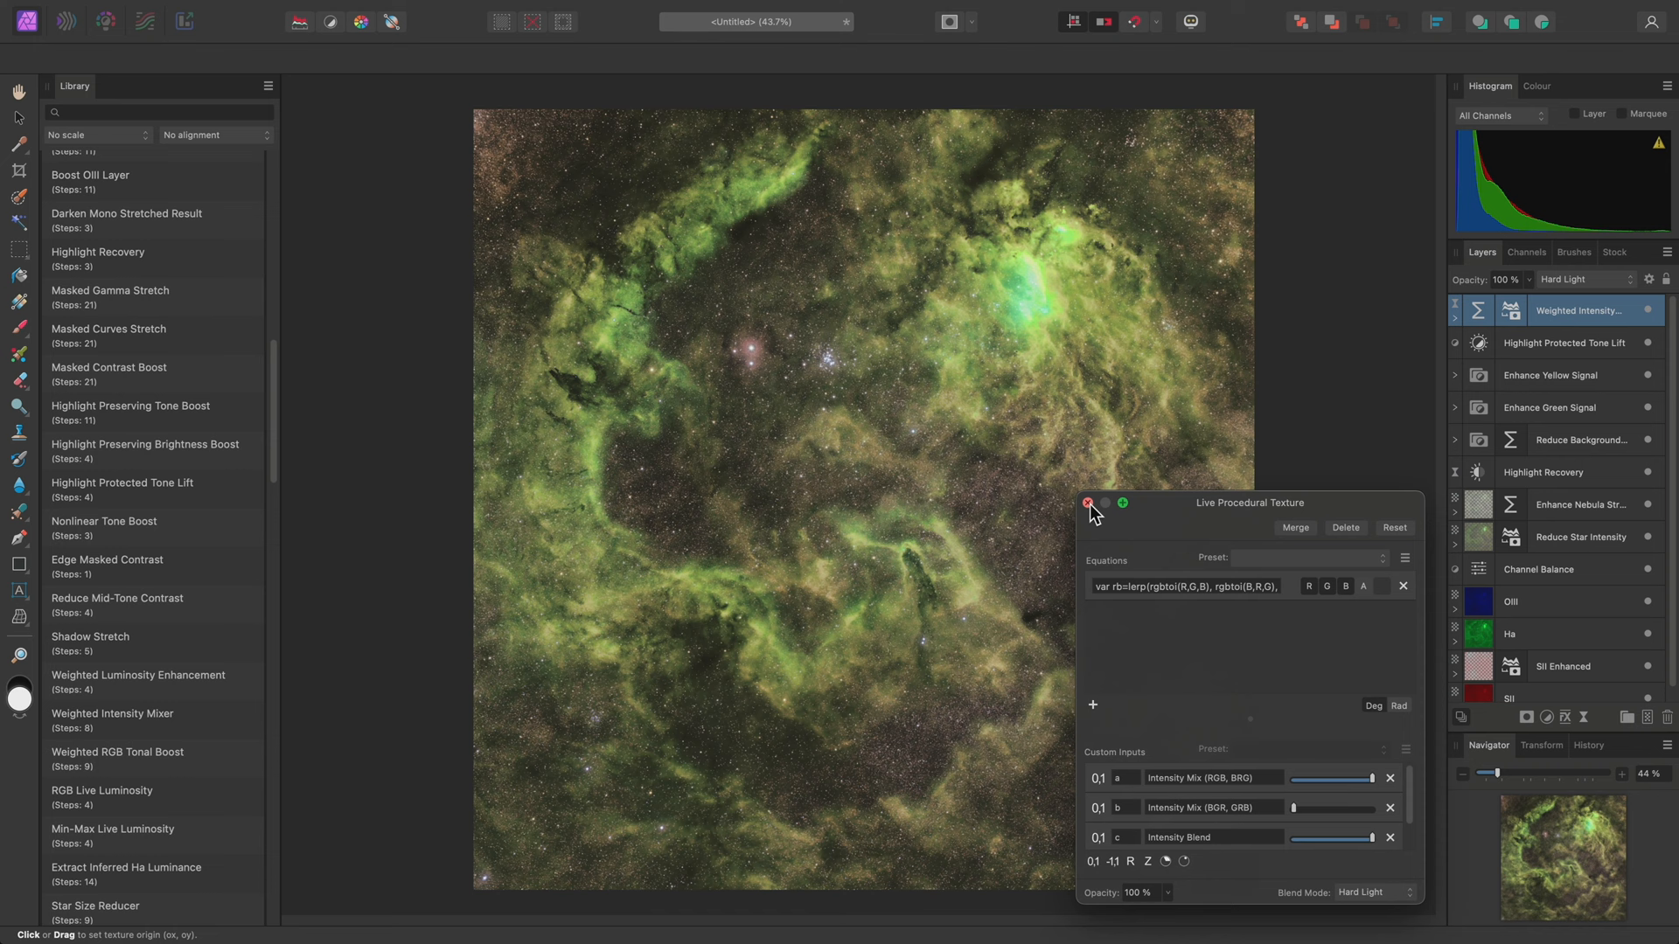
Close the Weighted Intensity Mixer's Live Procedural Texture settings.
{"action": "left_click", "coordinate": [1088, 504]}
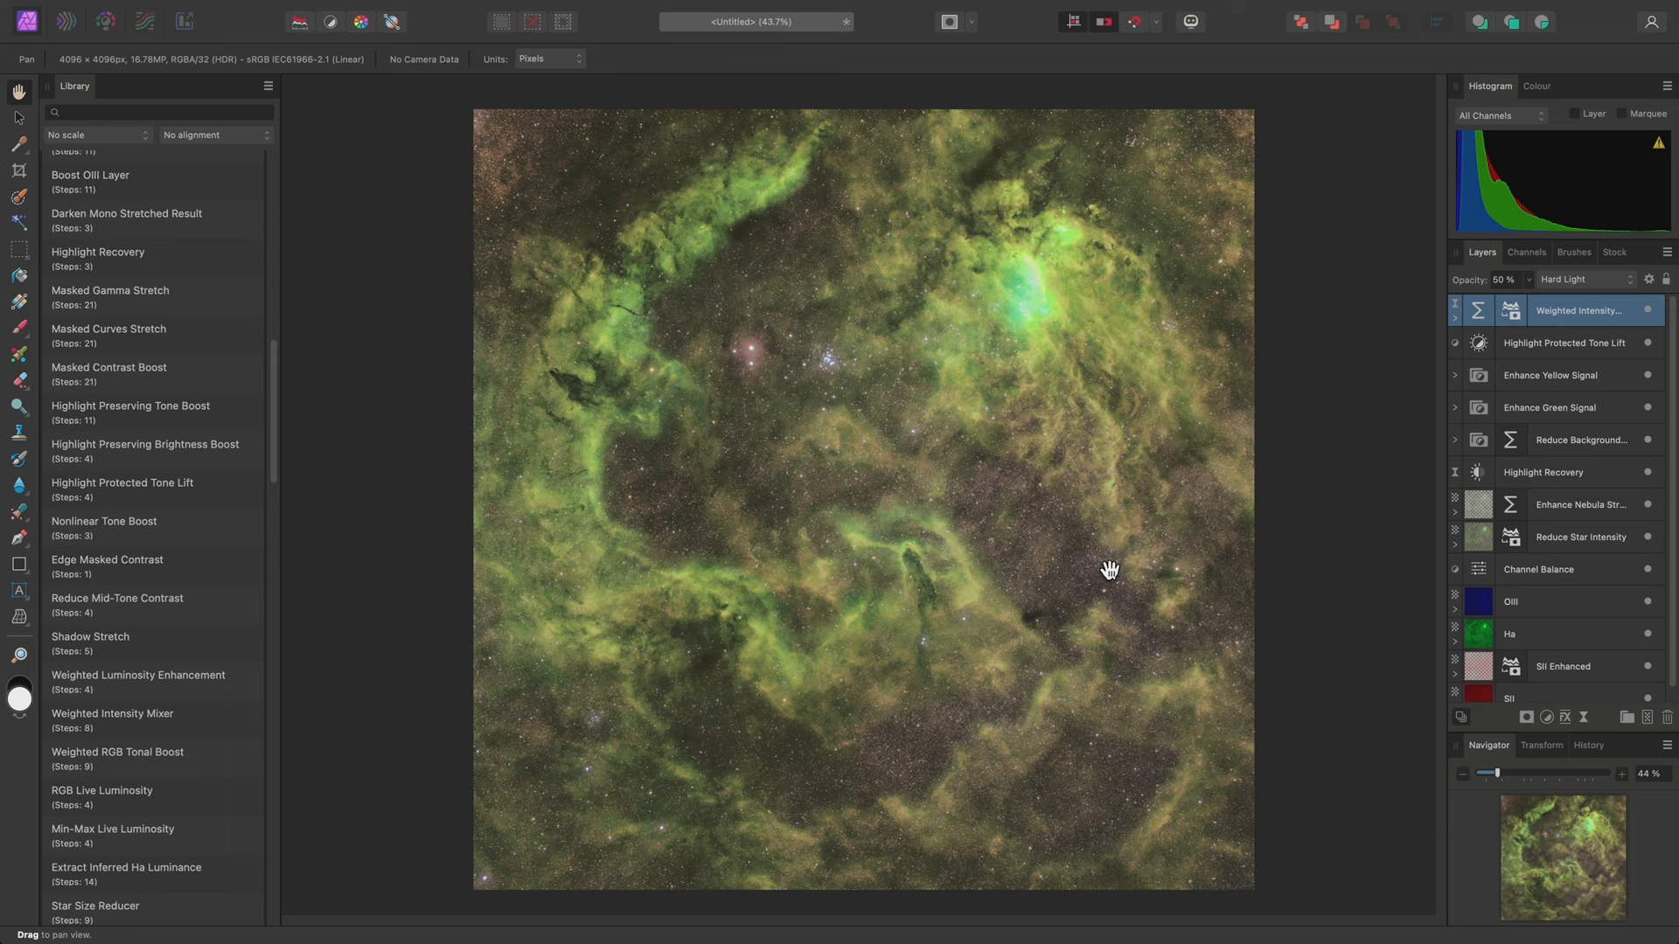
{"action": "mouse_move", "coordinate": [916, 404]}
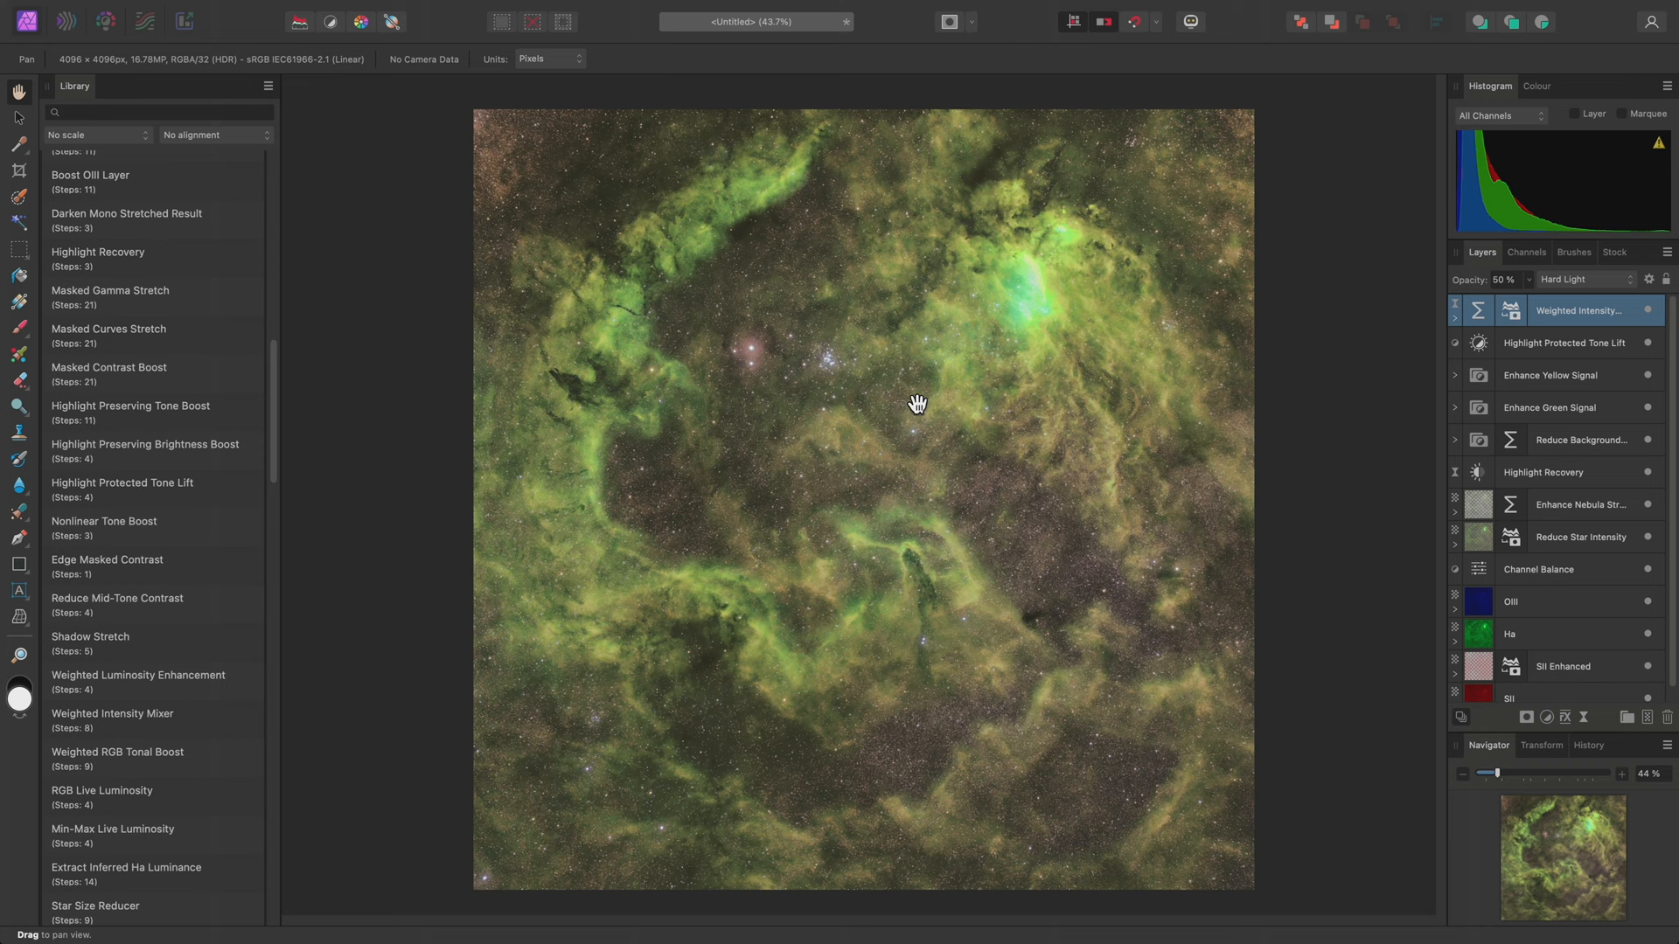
Apply the Gaussian Kernel Sharpening macro from further down the Library.
{"action": "scroll", "scroll_direction": "down", "scroll_amount": 3}
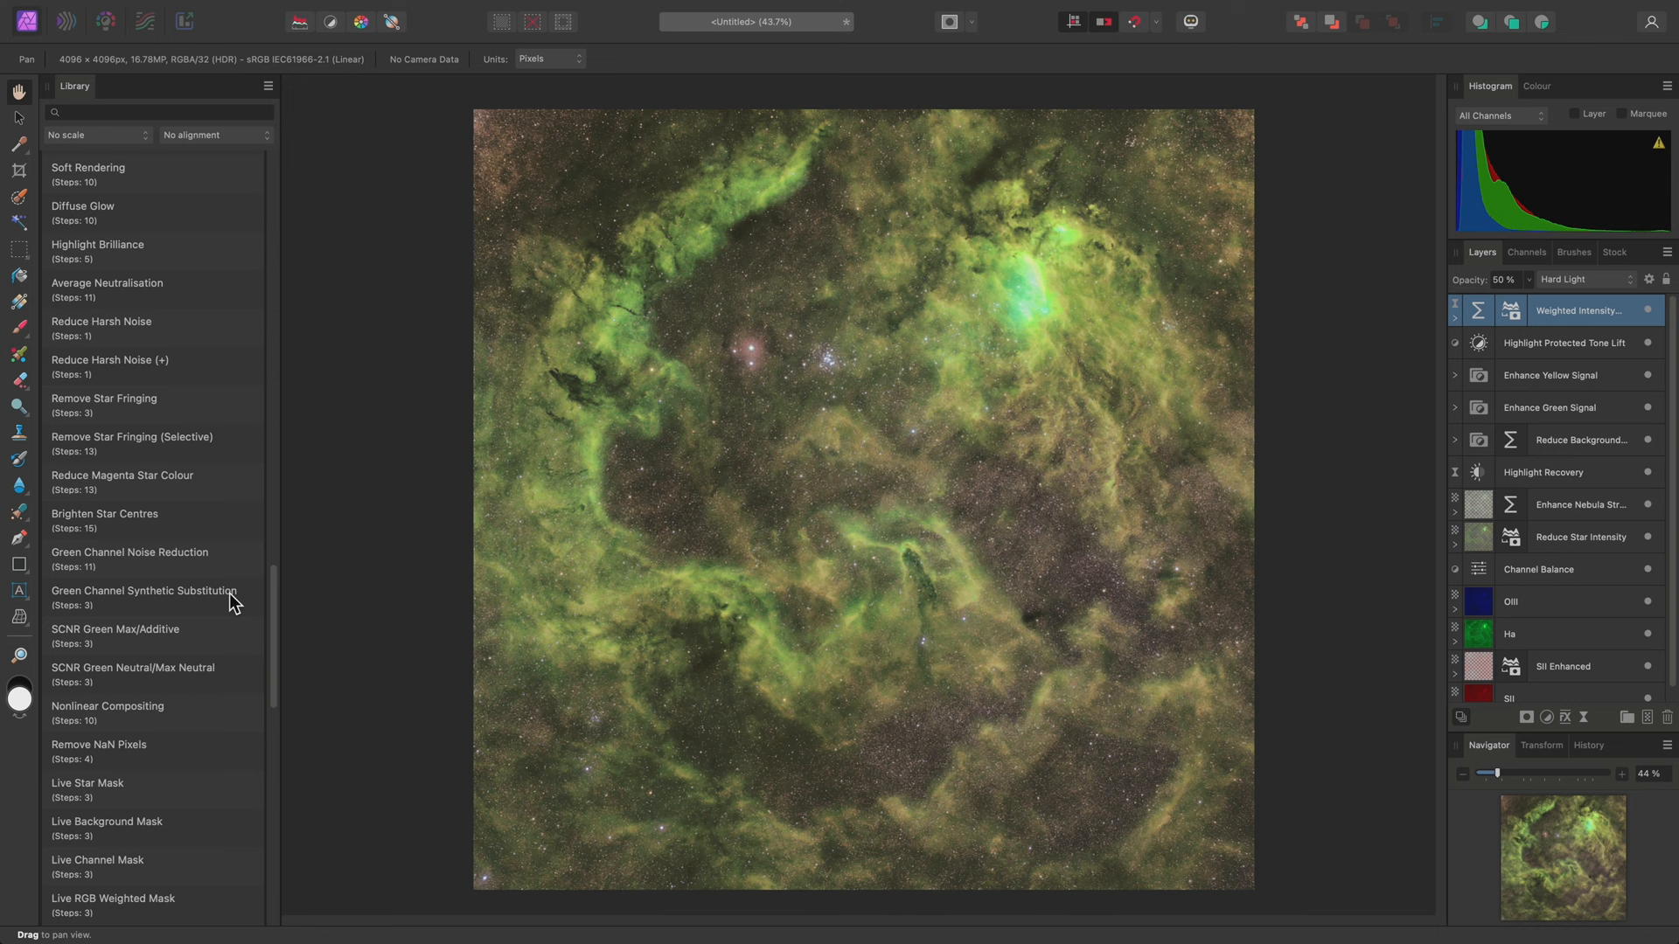
{"action": "scroll", "scroll_direction": "down", "scroll_amount": 3}
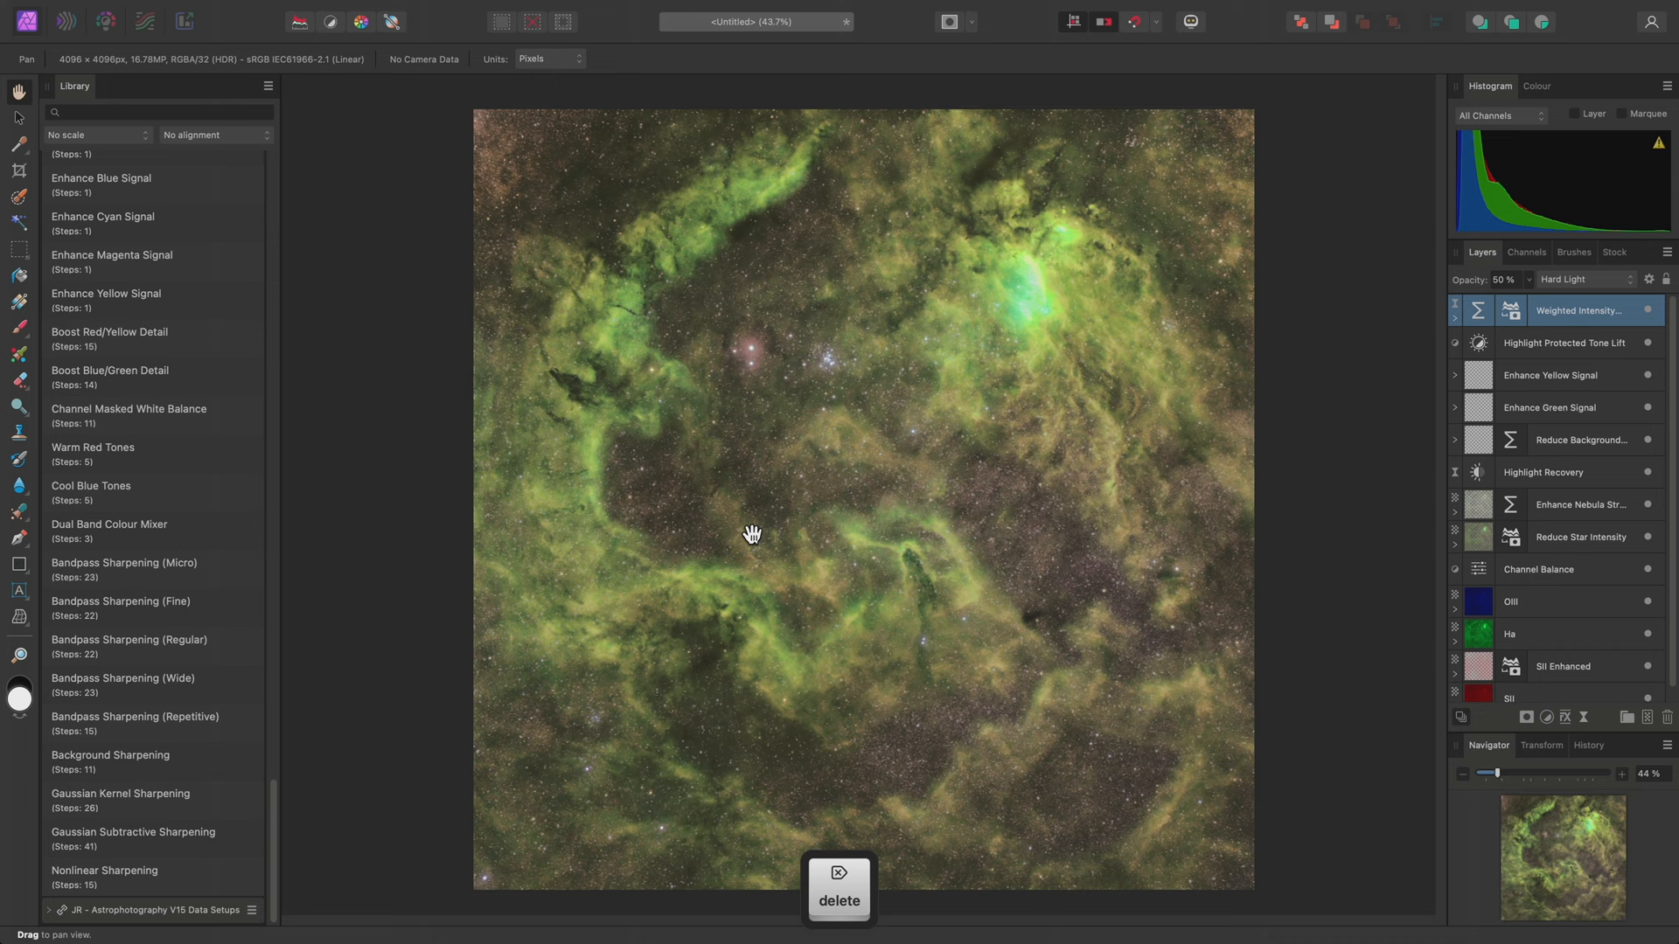
{"action": "double_click", "coordinate": [120, 793]}
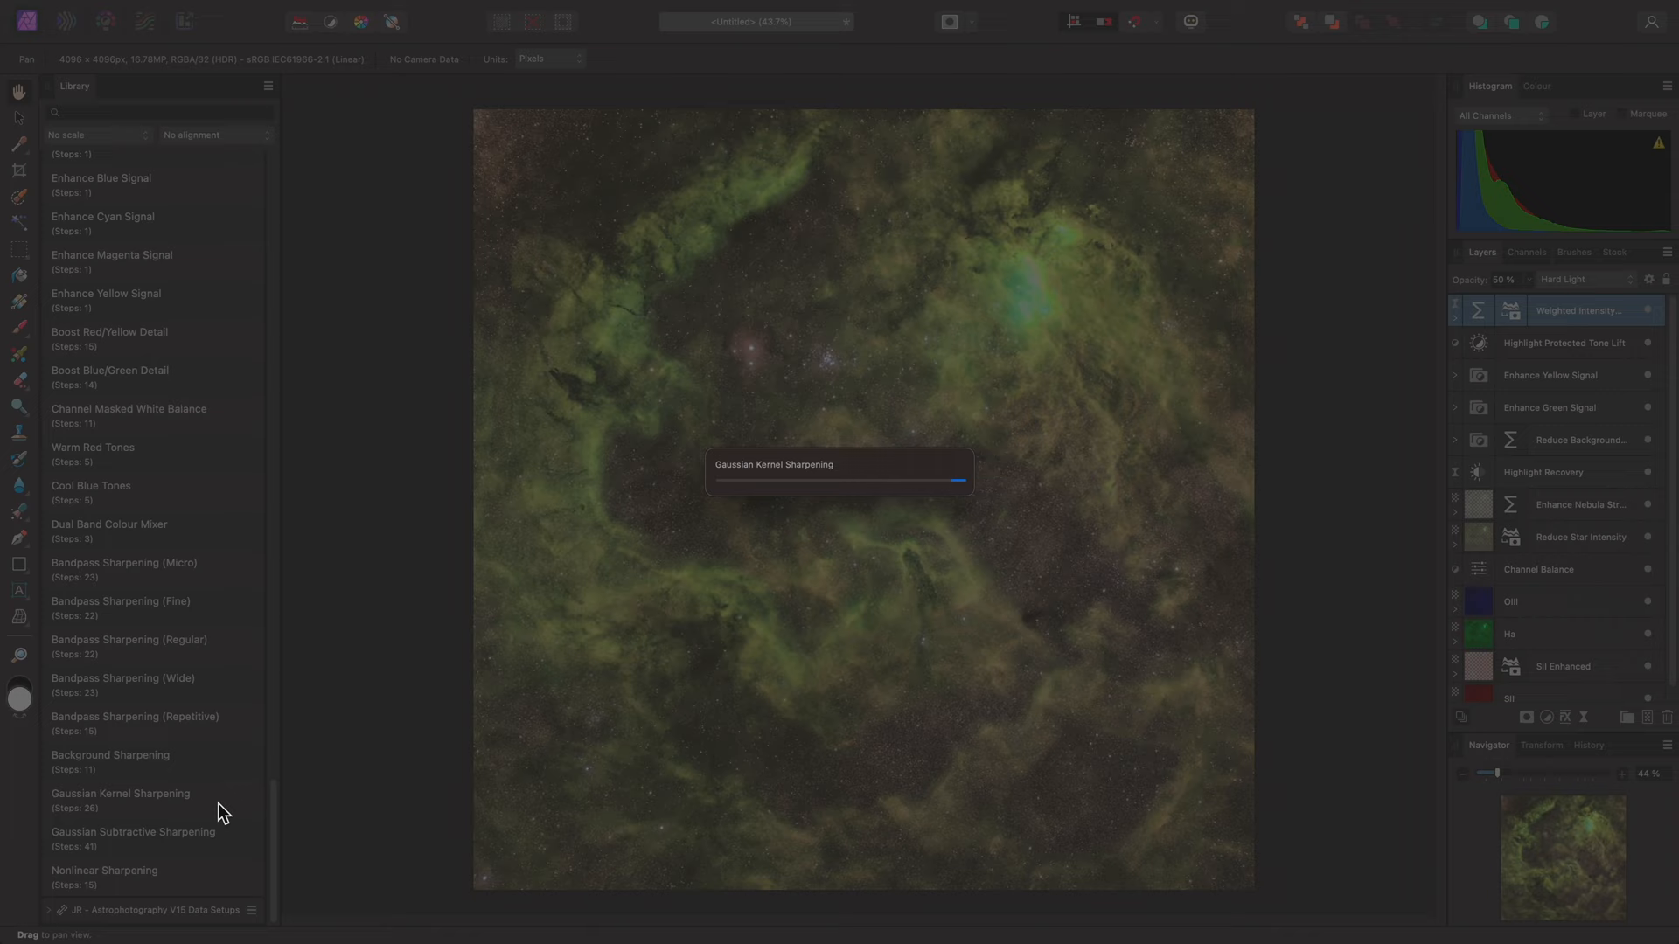
{"action": "double_click", "coordinate": [120, 793]}
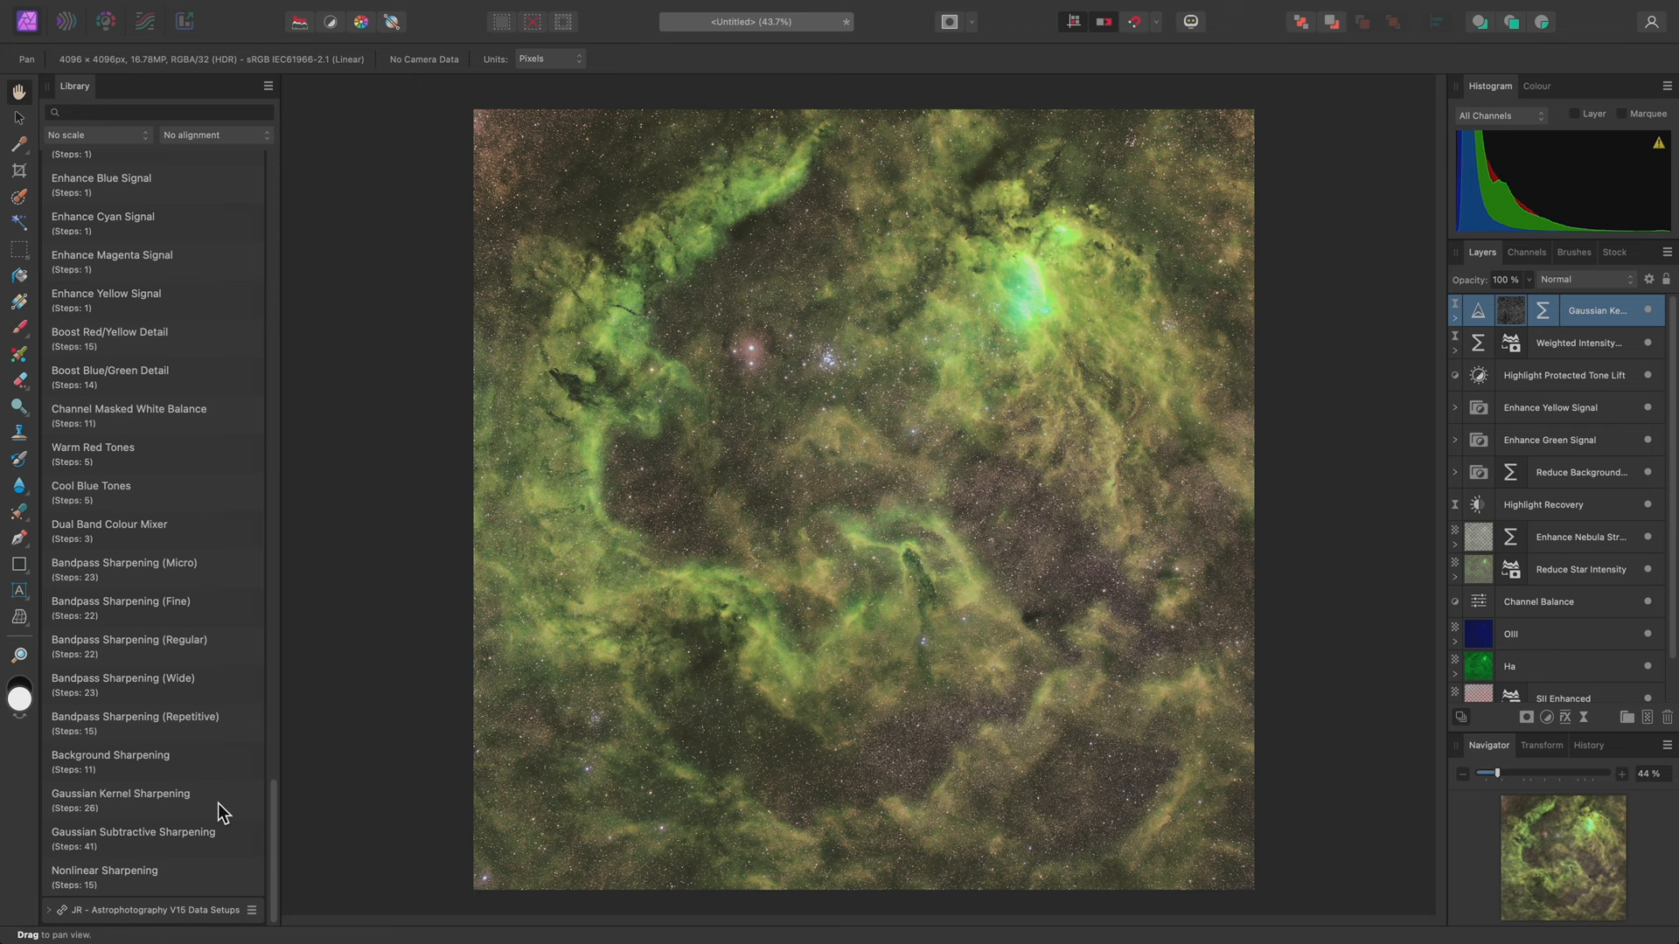
{"action": "mouse_move", "coordinate": [805, 726]}
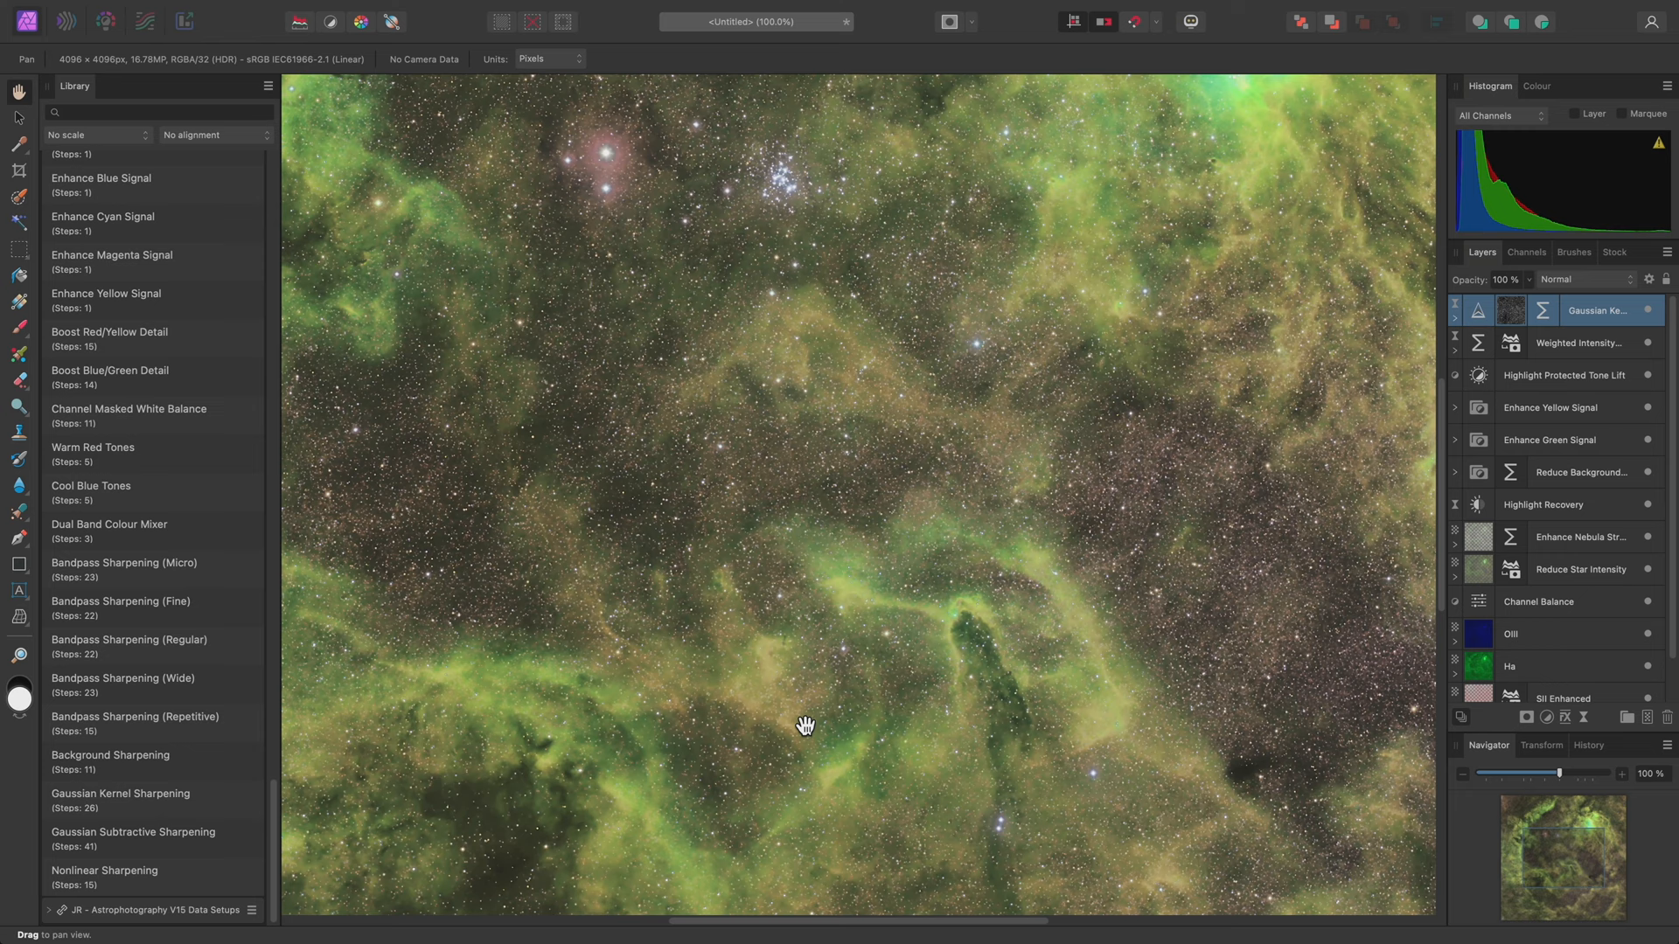
{"action": "scroll", "scroll_direction": "down", "scroll_amount": 3}
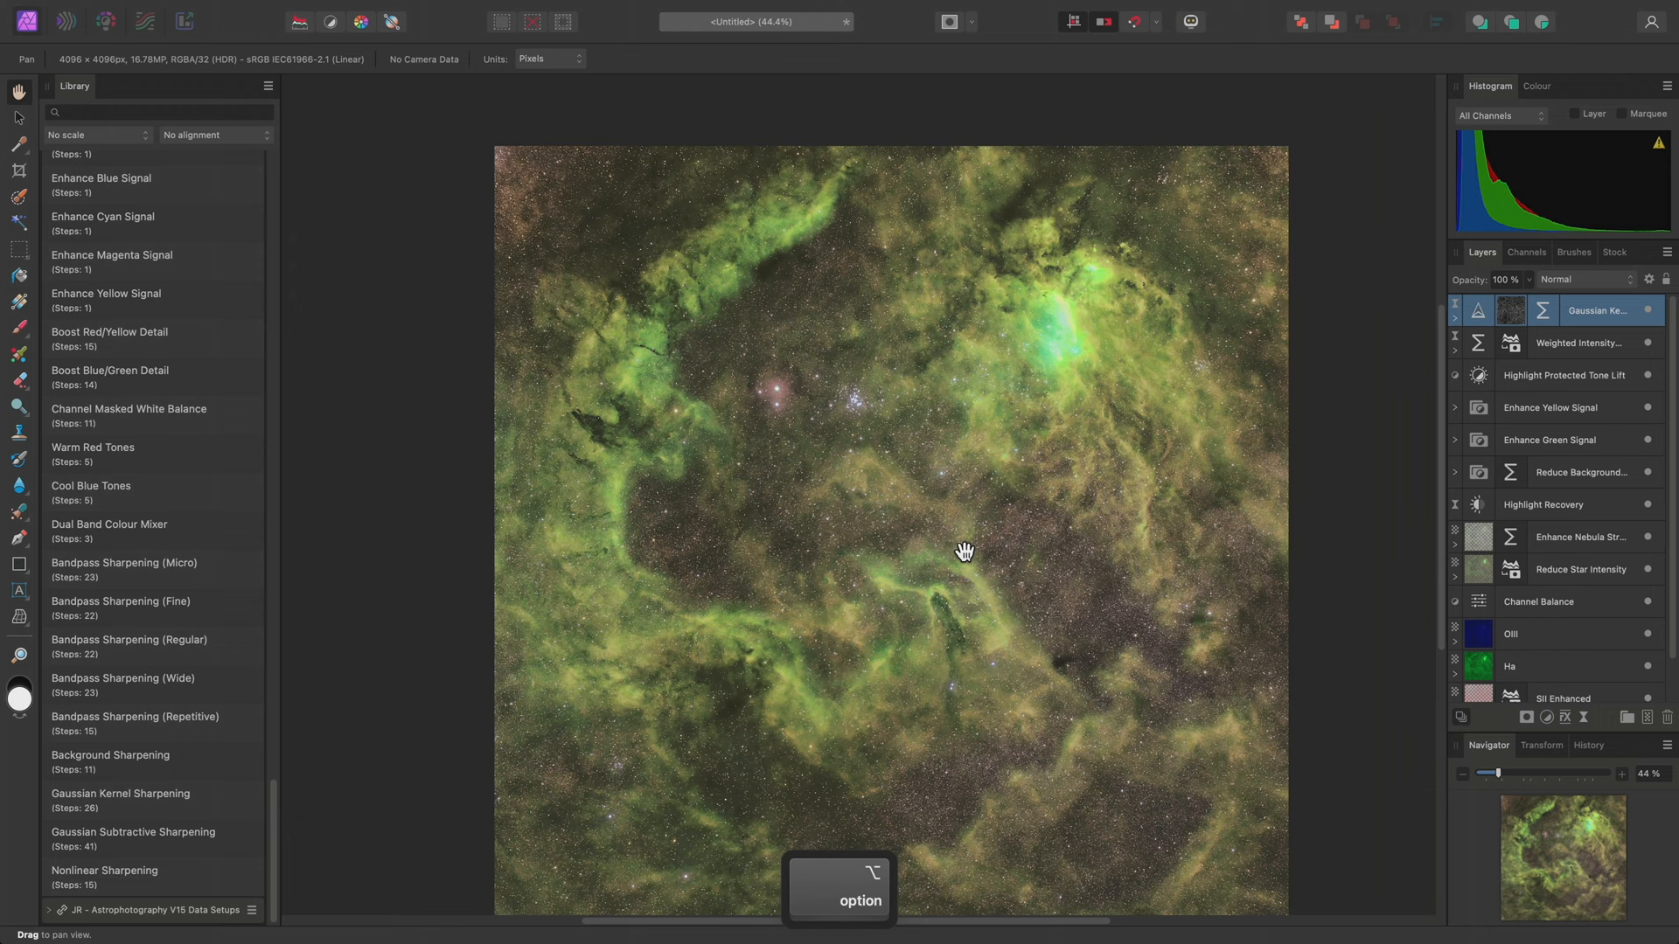
{"action": "scroll", "scroll_direction": "up", "scroll_amount": 3}
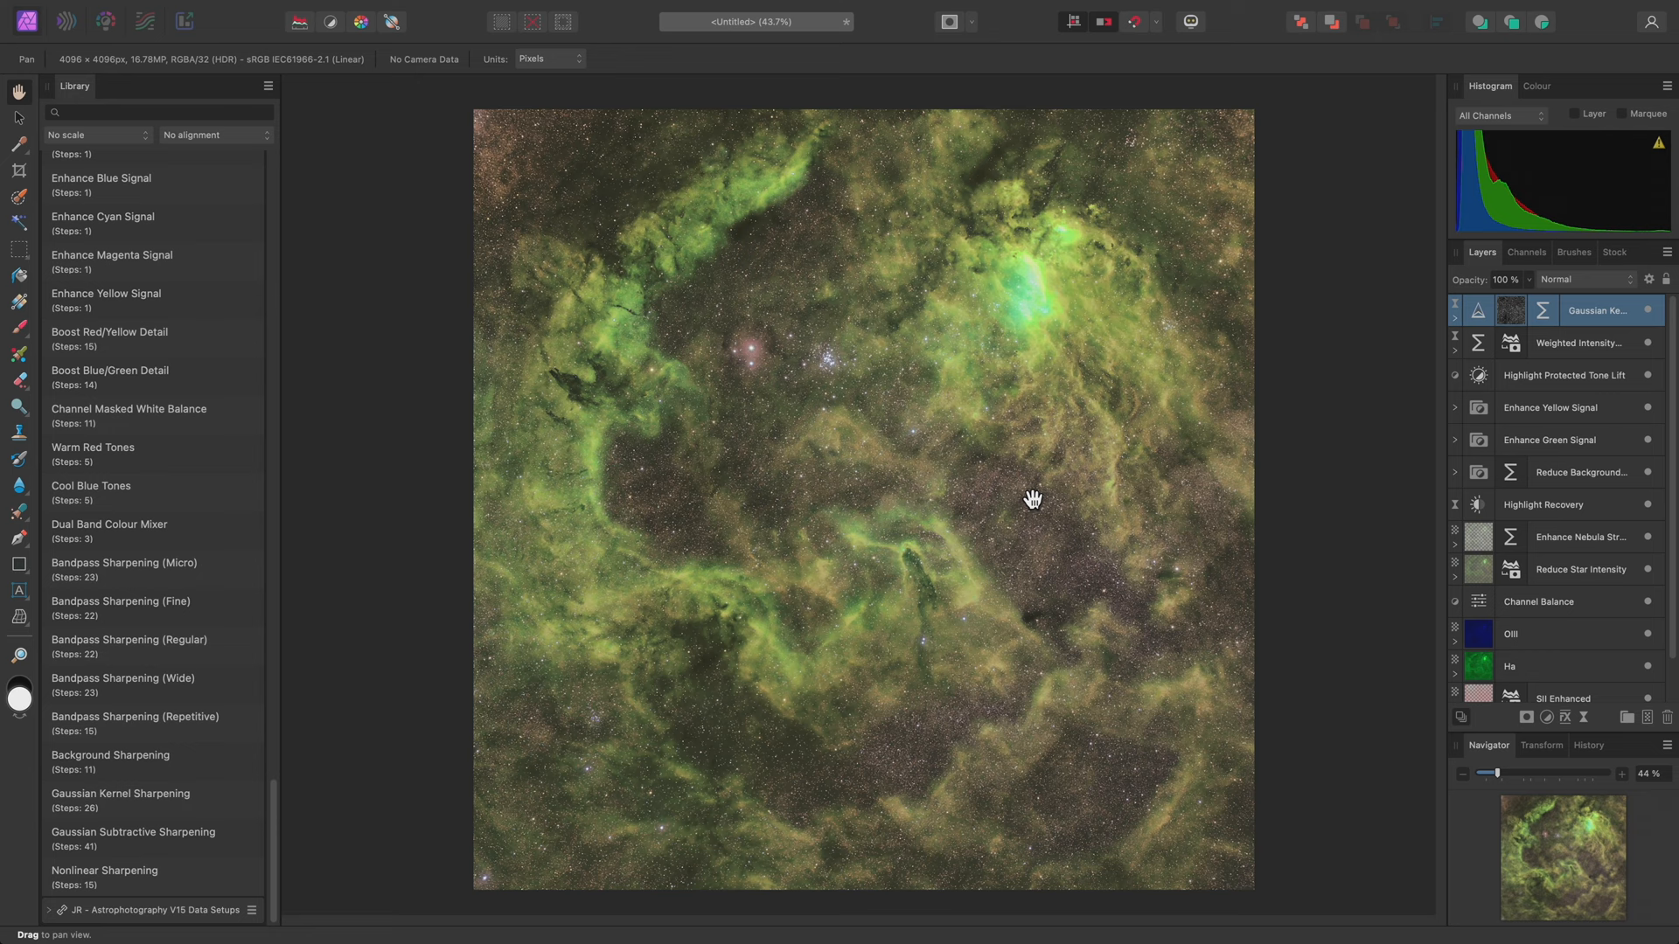
{"action": "mouse_move", "coordinate": [1539, 430]}
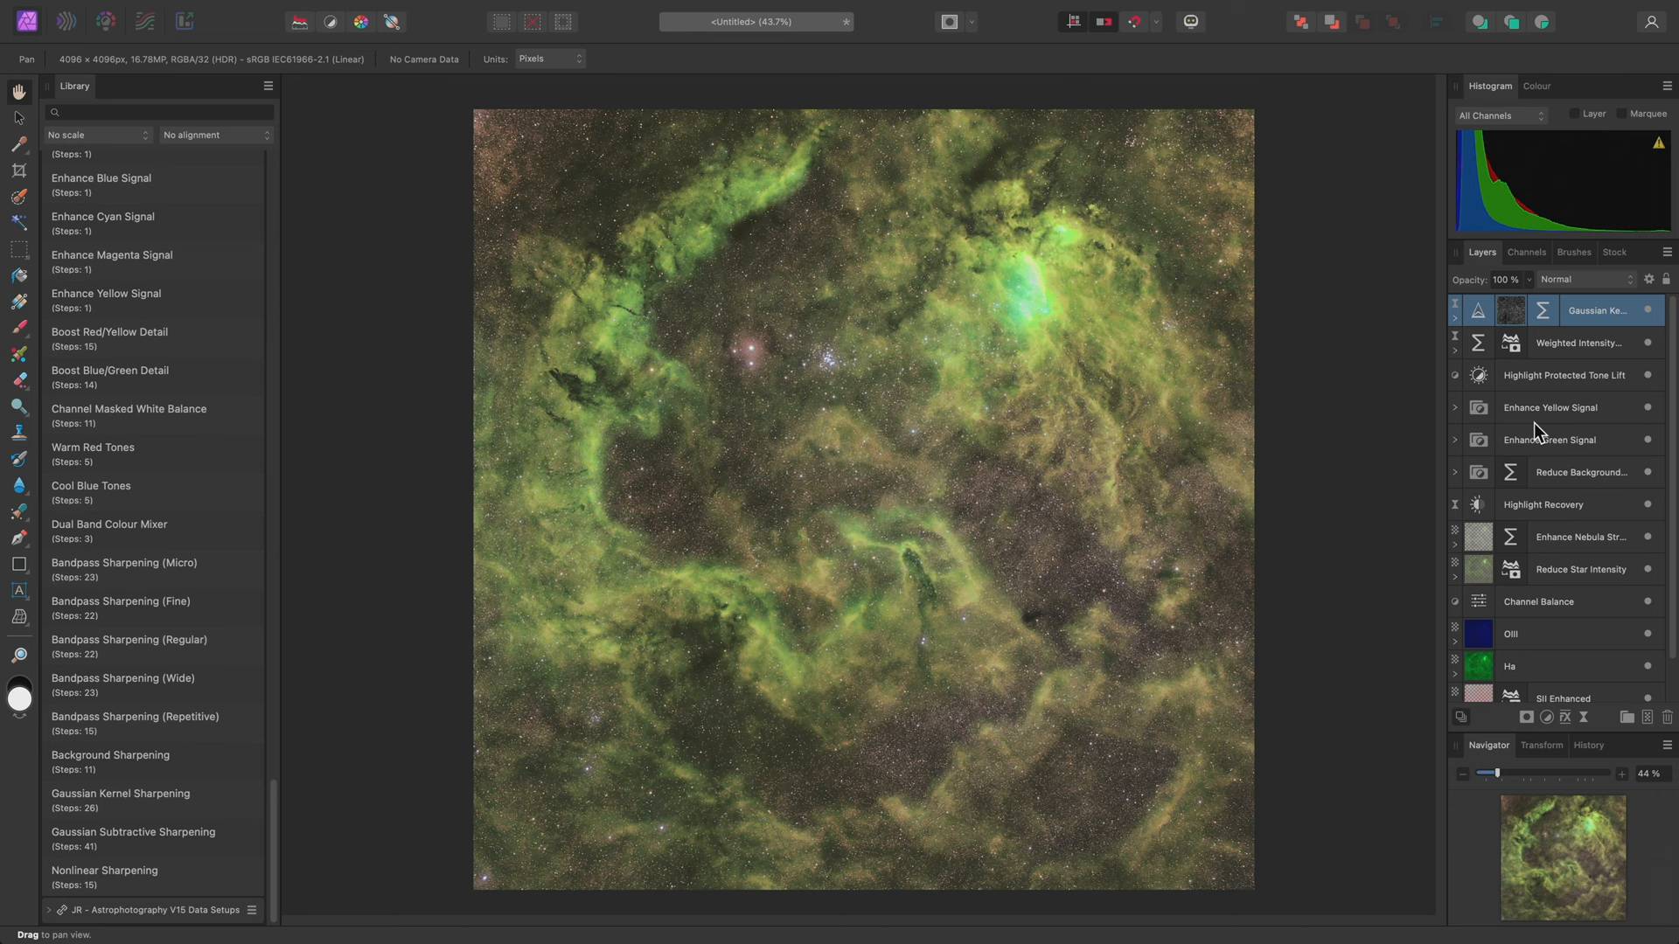
{"action": "left_click", "coordinate": [1548, 407]}
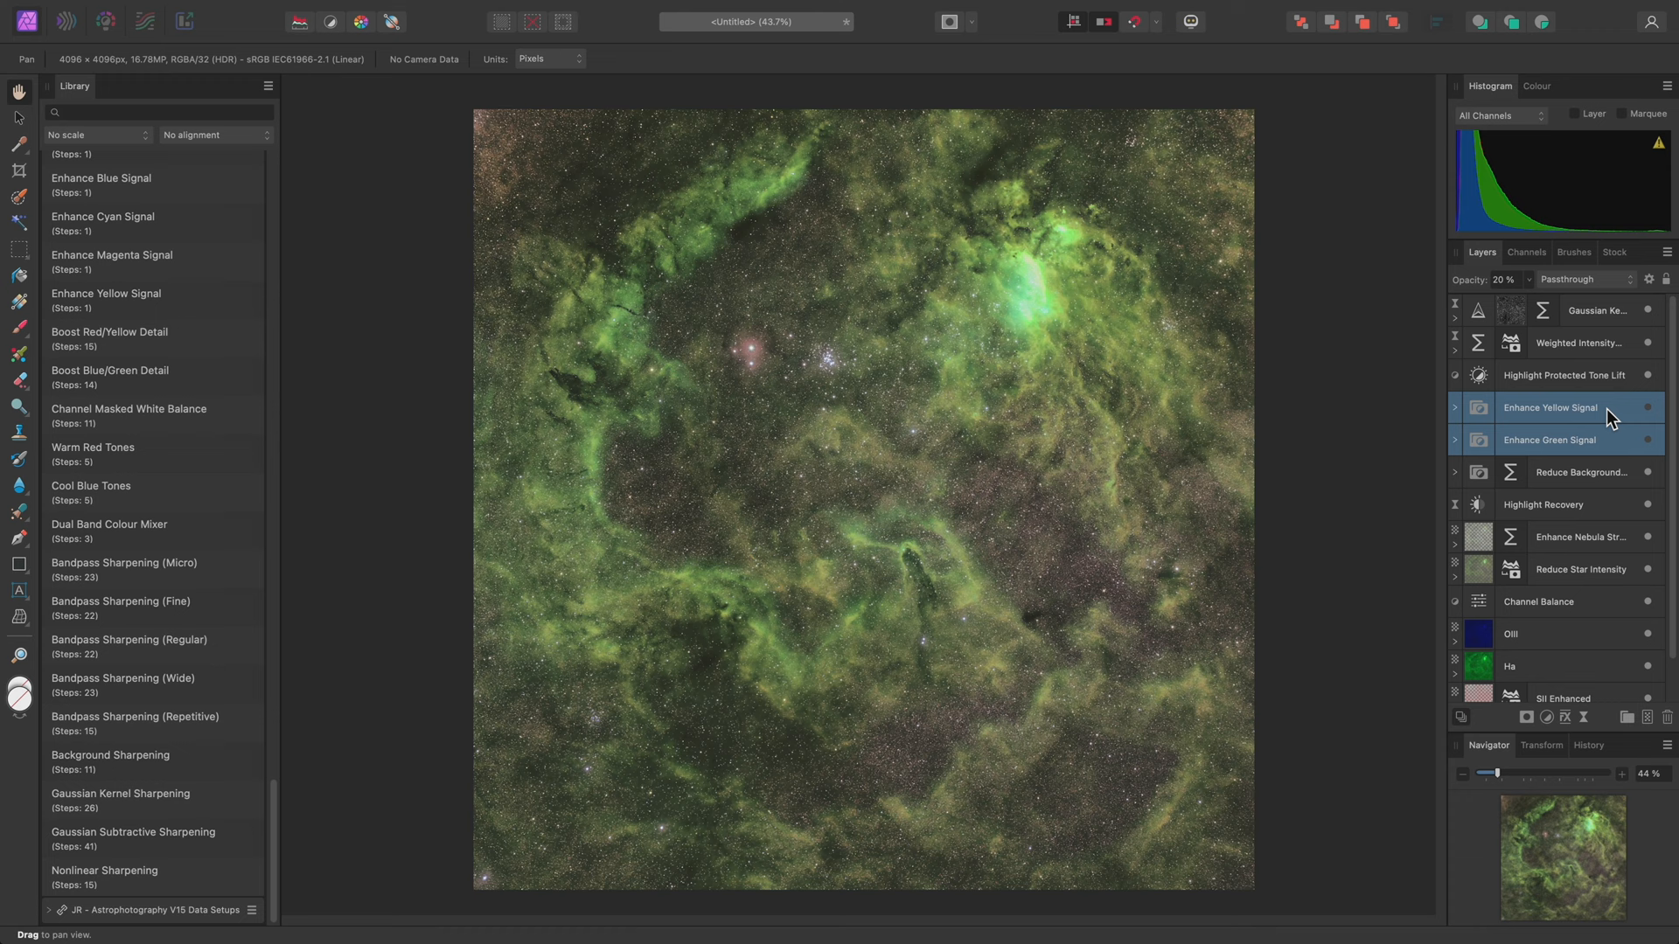
{"action": "left_click", "coordinate": [1573, 536]}
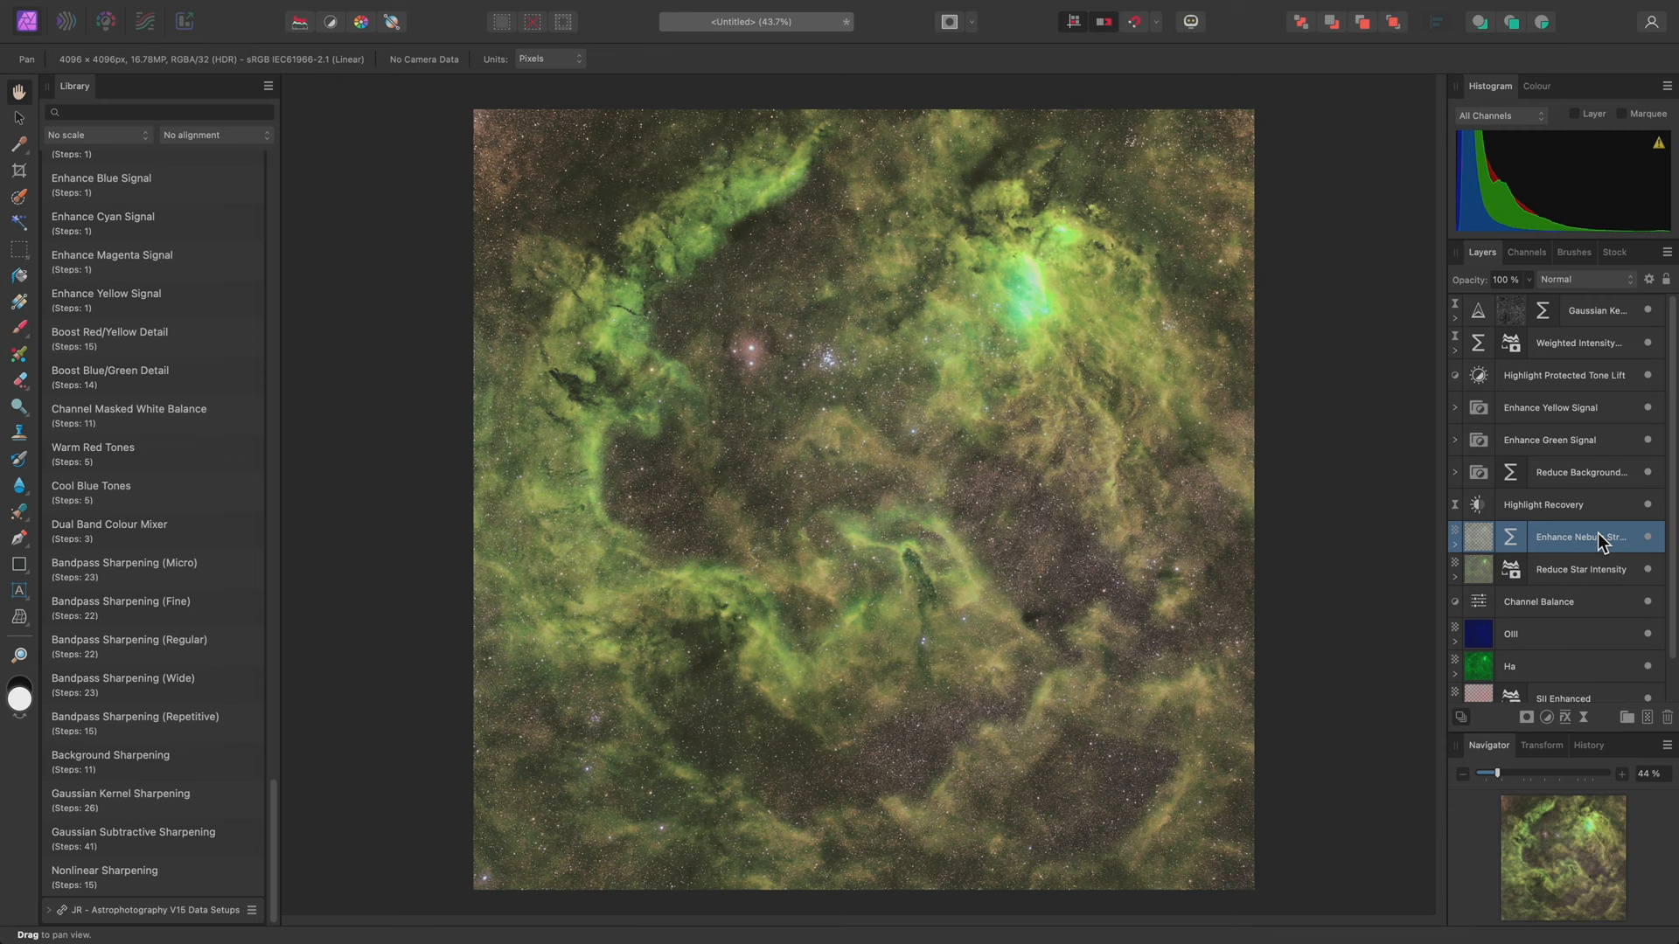